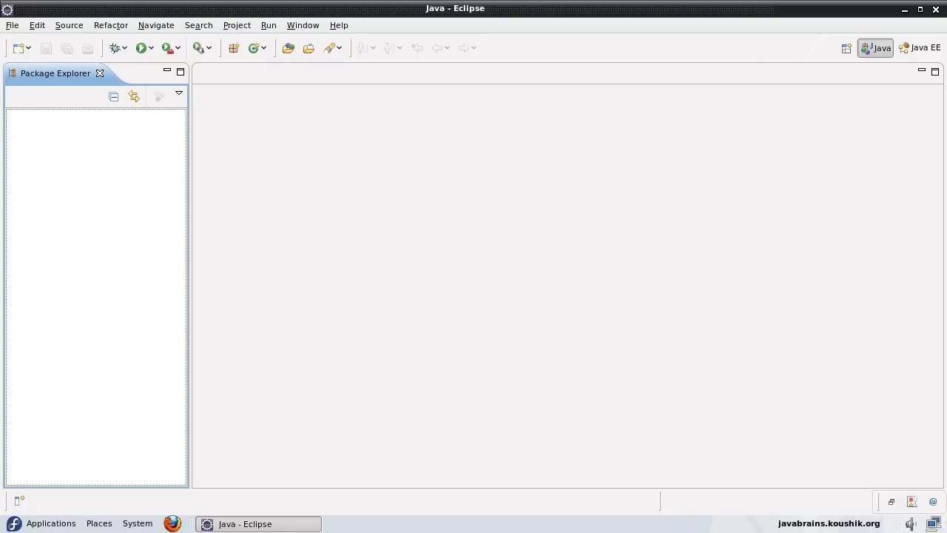
mouse_move(684, 9)
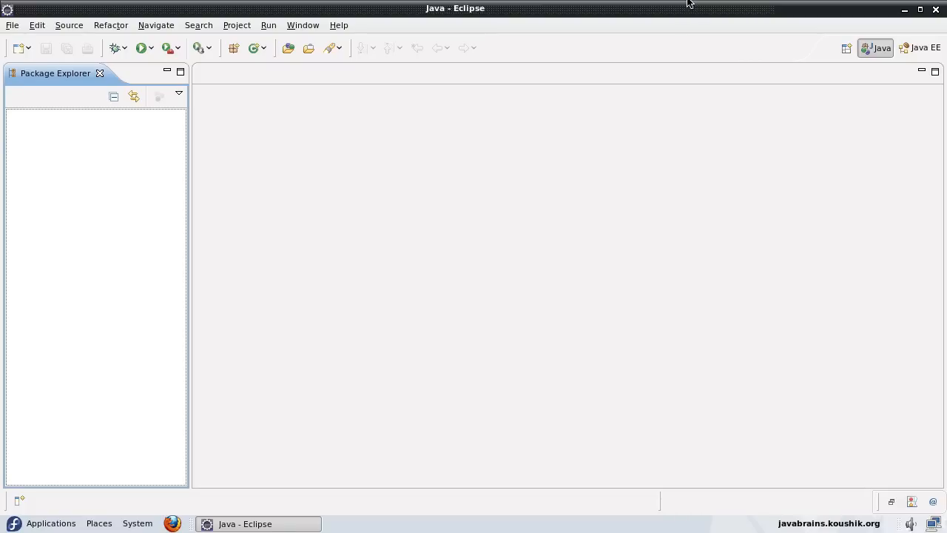
mouse_move(606, 47)
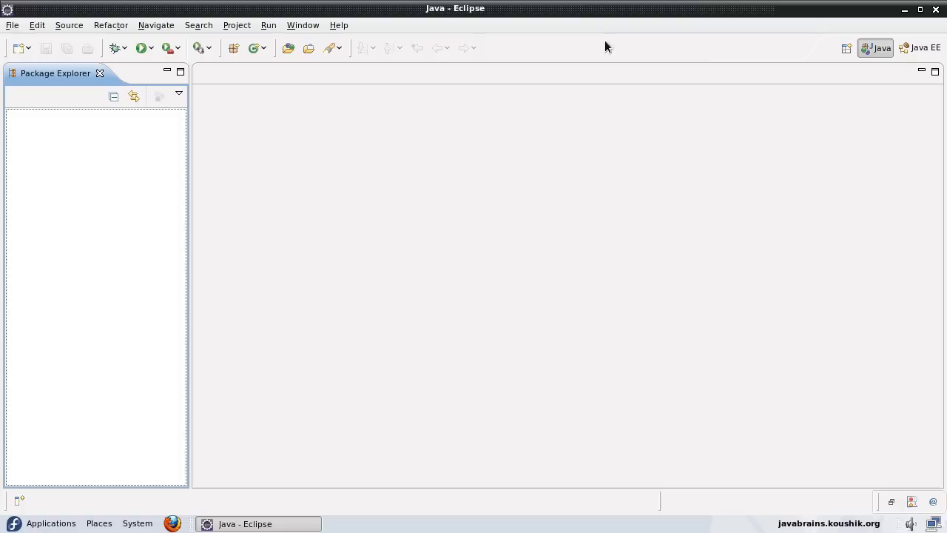
mouse_move(318, 268)
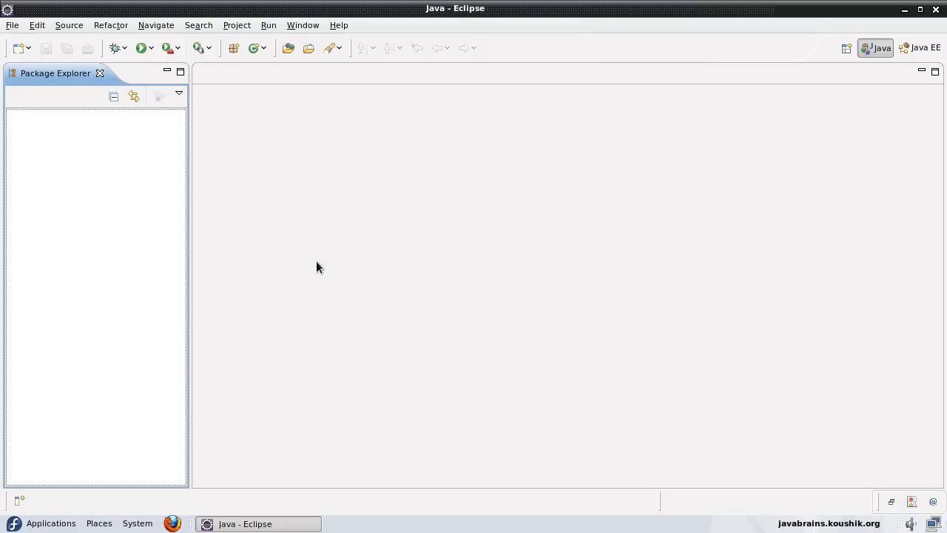
mouse_move(123, 205)
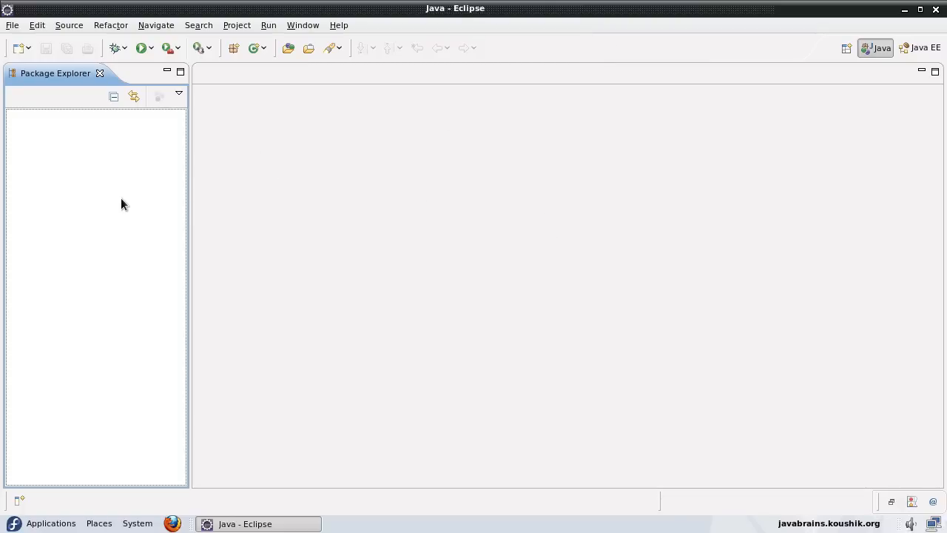
mouse_move(435, 177)
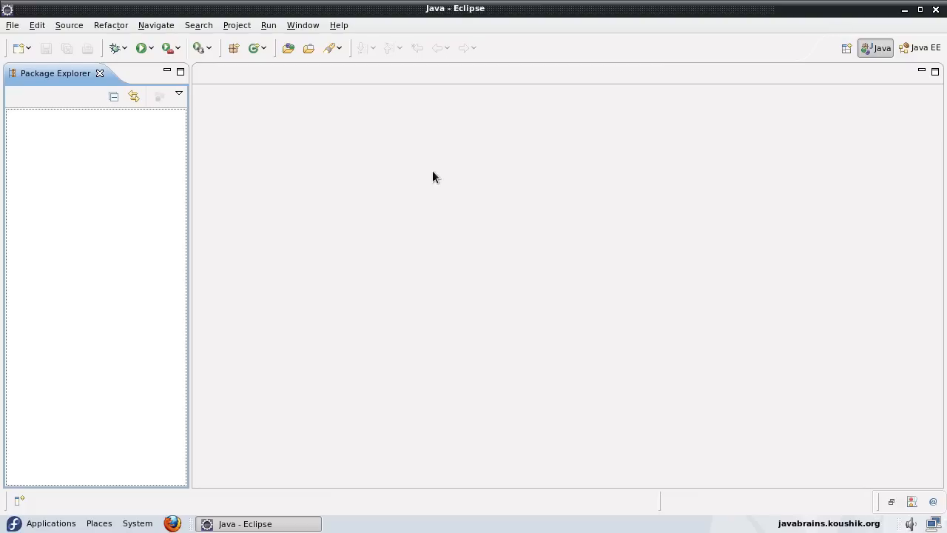
mouse_move(513, 164)
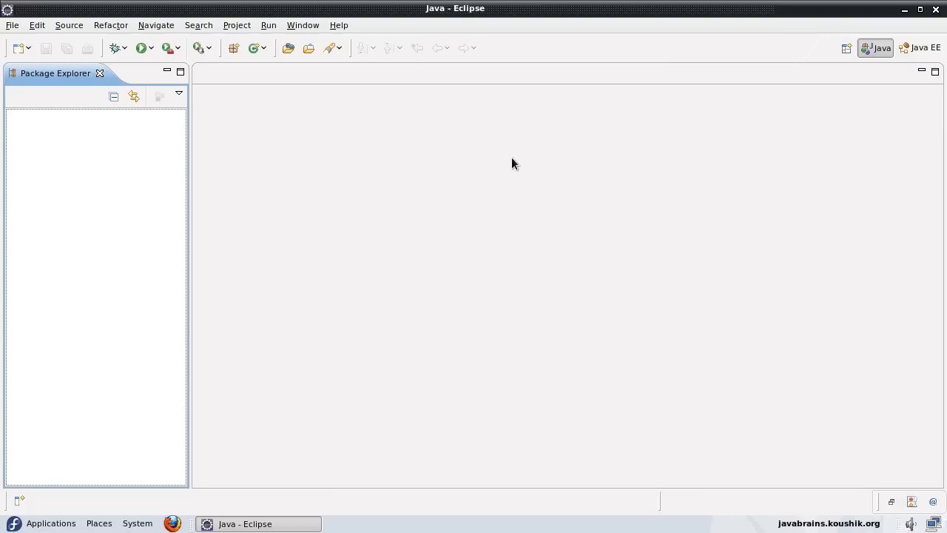
mouse_move(435, 239)
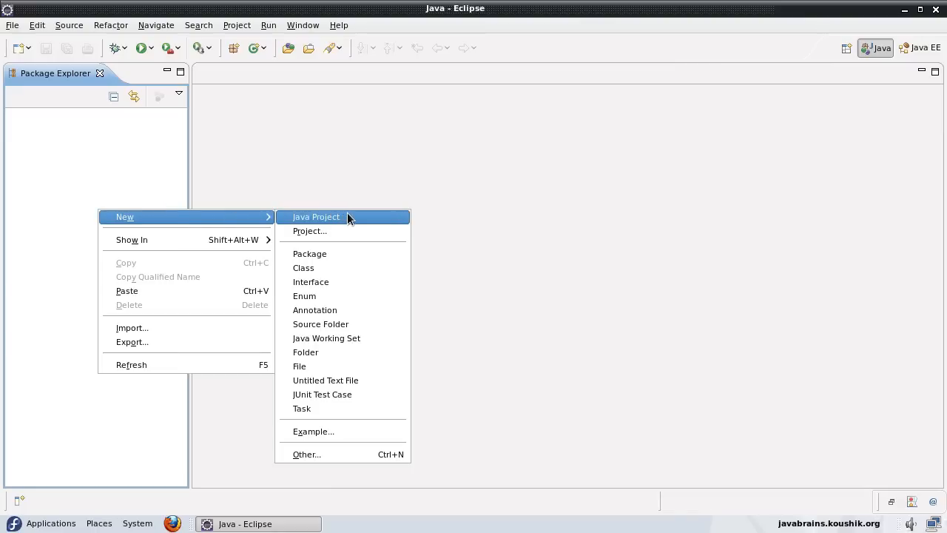
- Create the SpringDemo Java project and expand it to show src and the JRE System Library
left_click(316, 217)
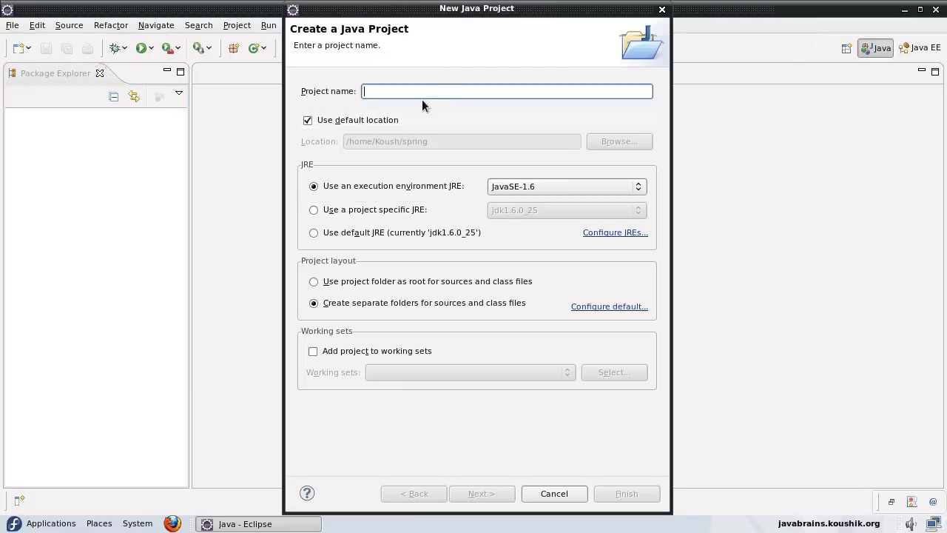
type("Spri")
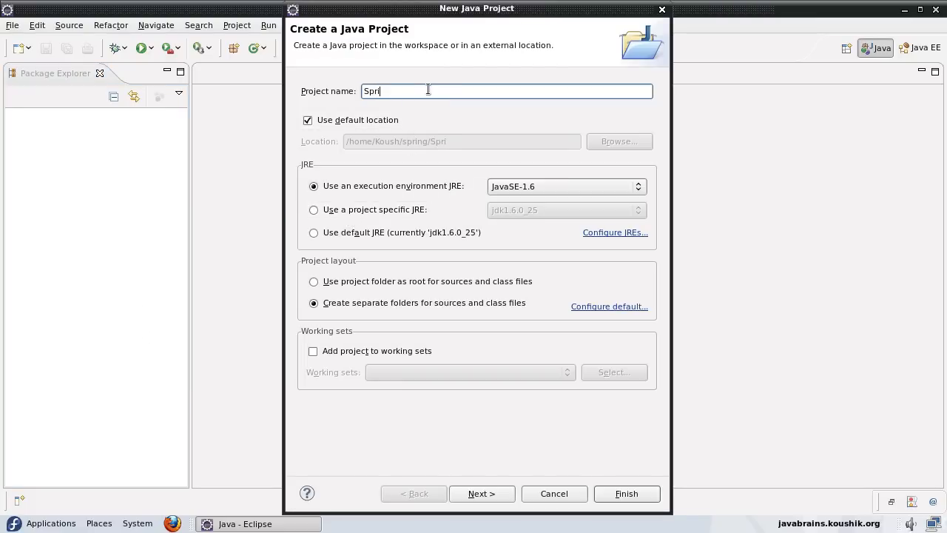
type("ngDemo")
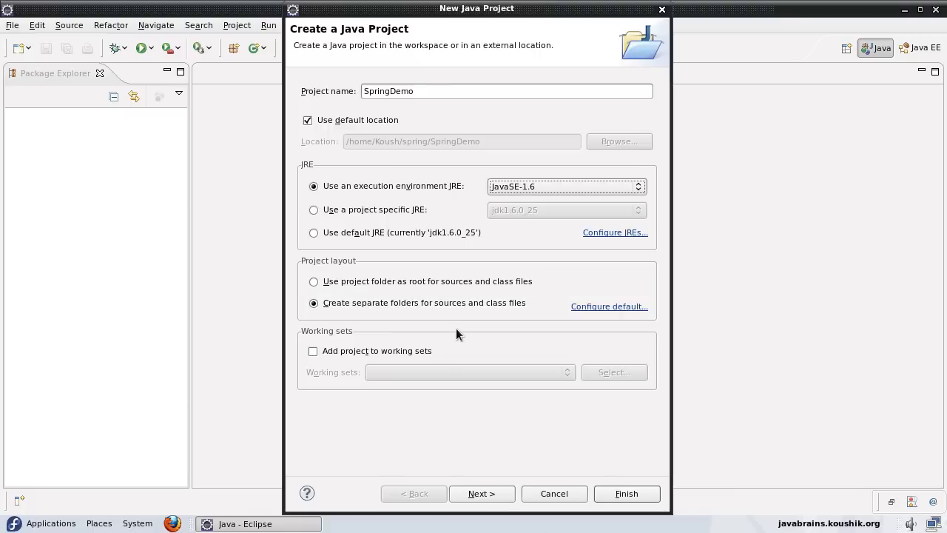
mouse_move(458, 319)
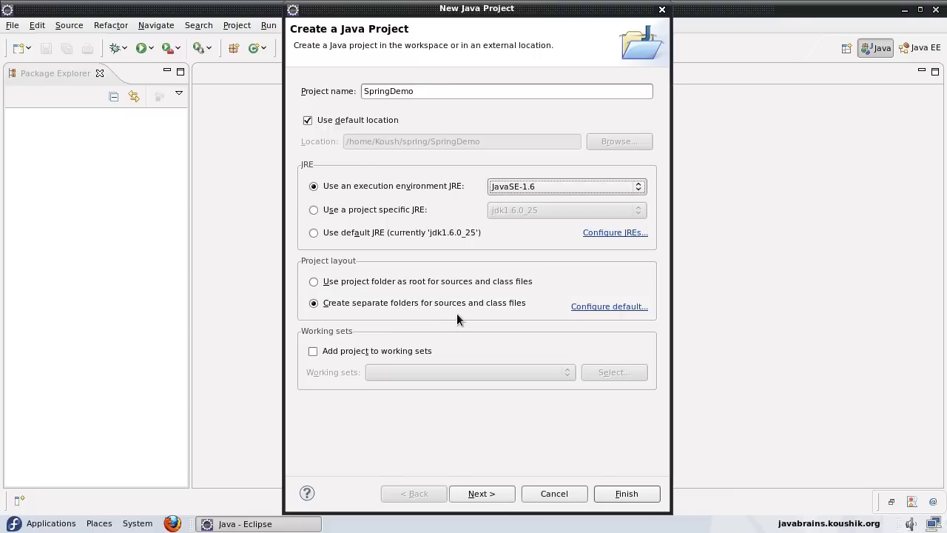
left_click(482, 494)
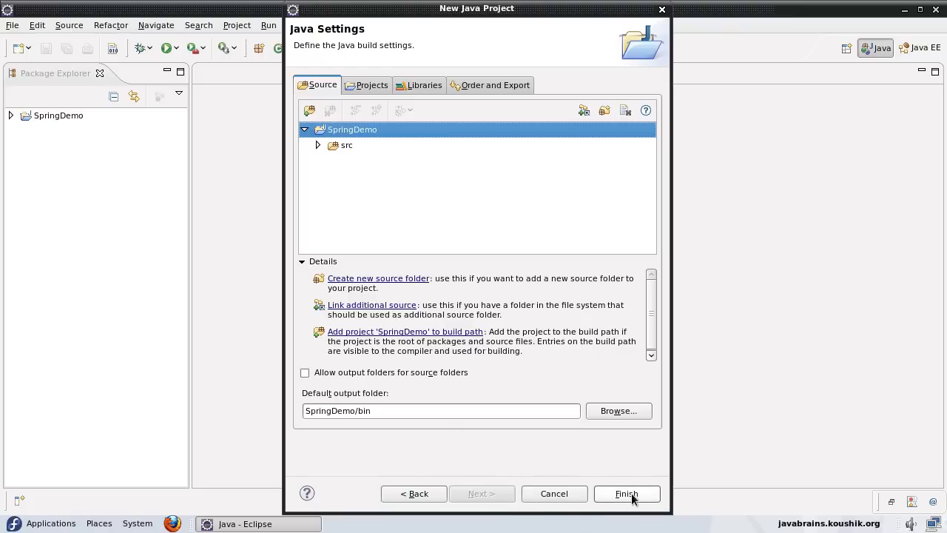
left_click(626, 494)
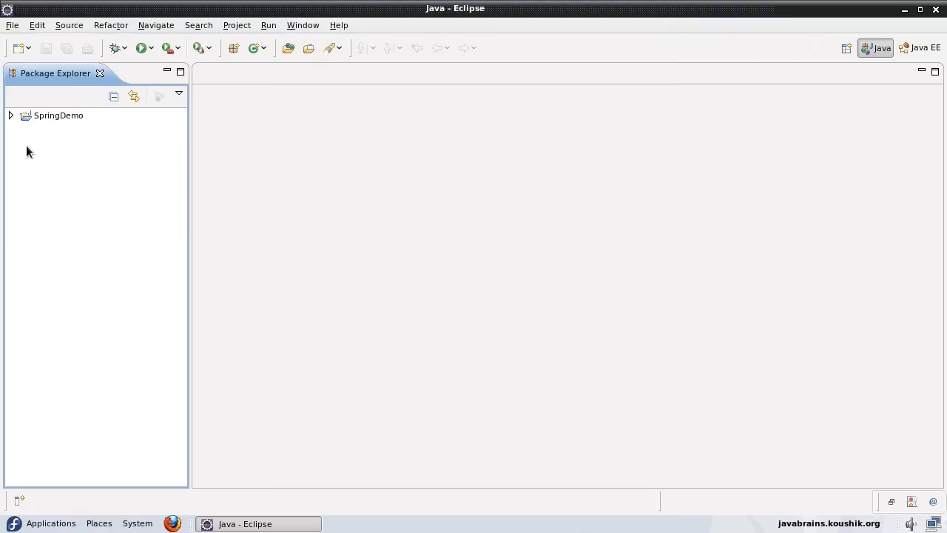
left_click(10, 115)
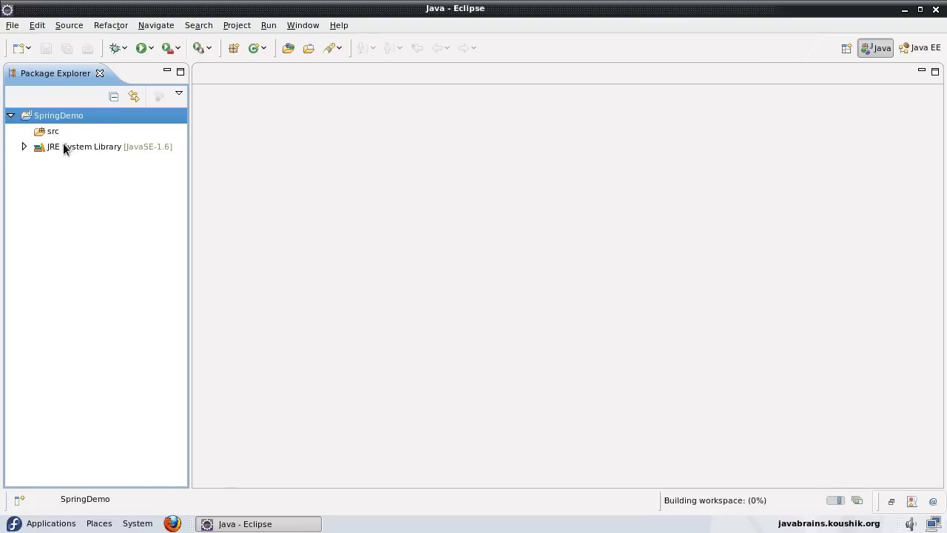
left_click(109, 145)
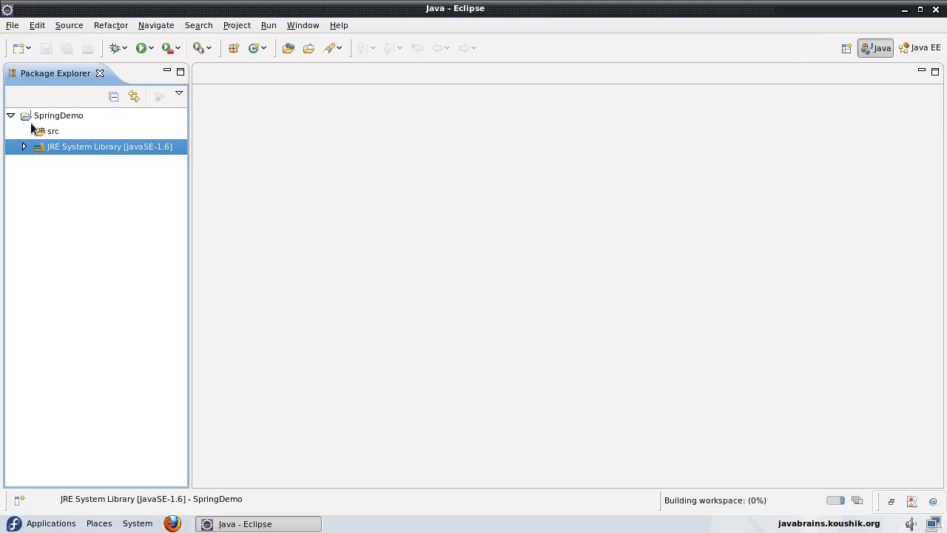
mouse_move(257, 195)
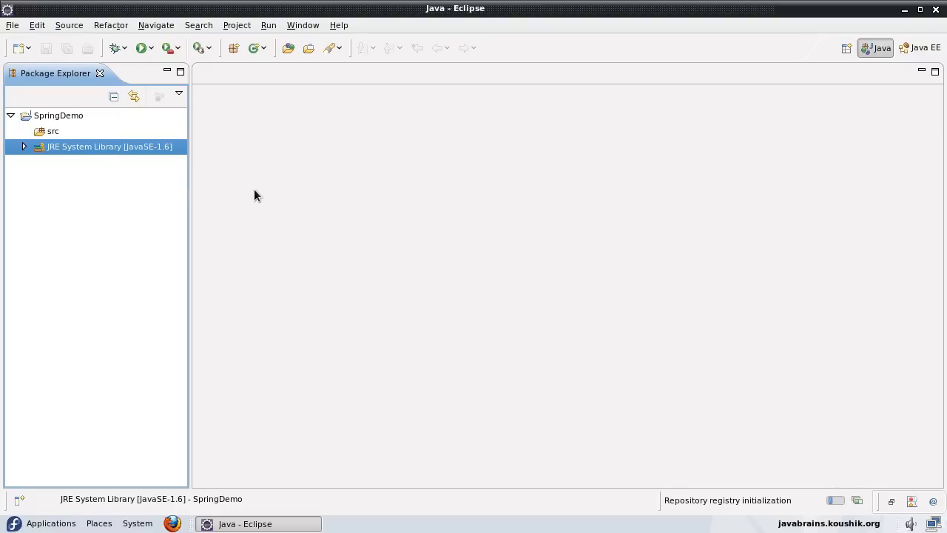
mouse_move(250, 202)
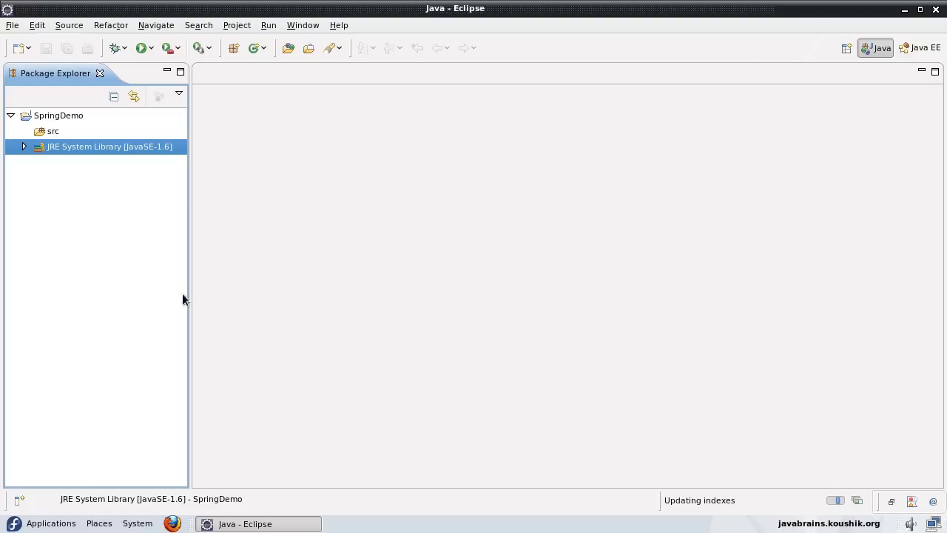
- Browse java > spring-framework-3.0.5.RELEASE > dist in Nautilus to list the Spring jars
left_click(99, 523)
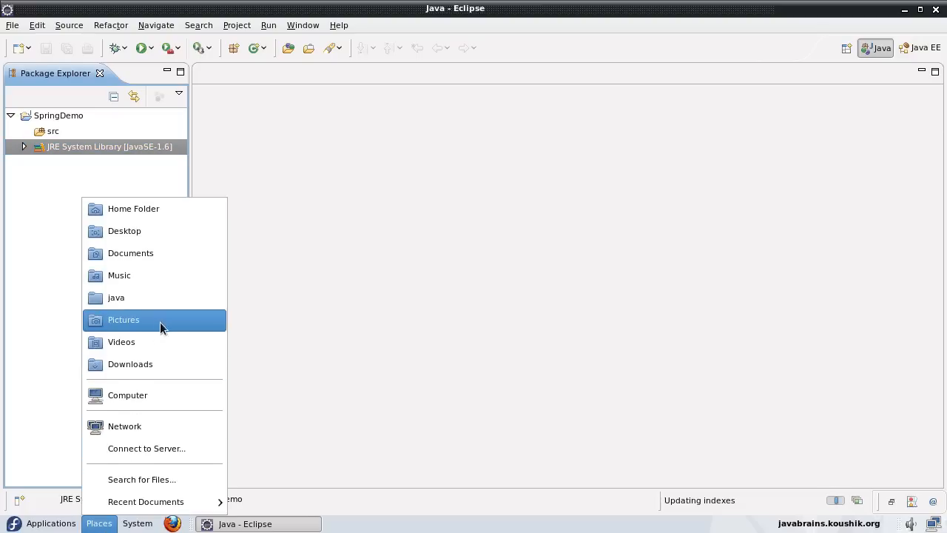
left_click(116, 296)
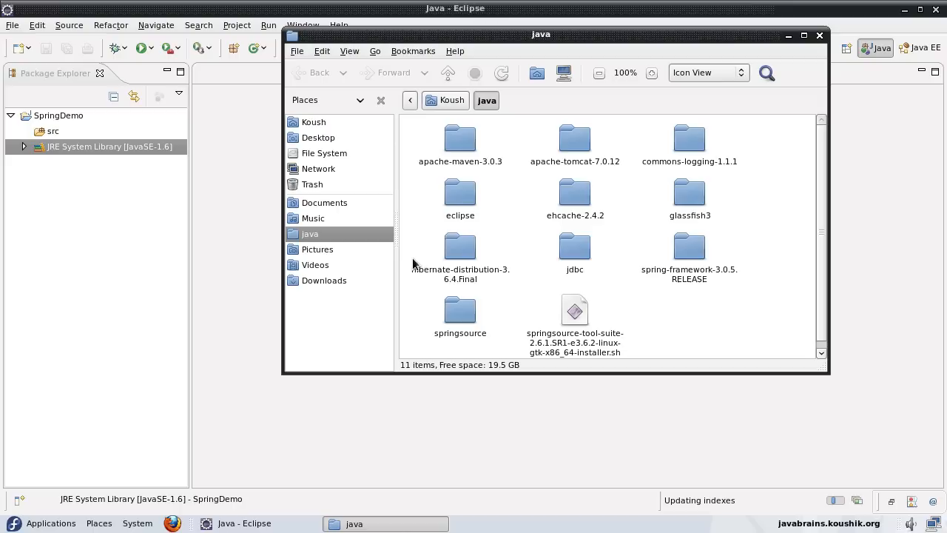
mouse_move(496, 228)
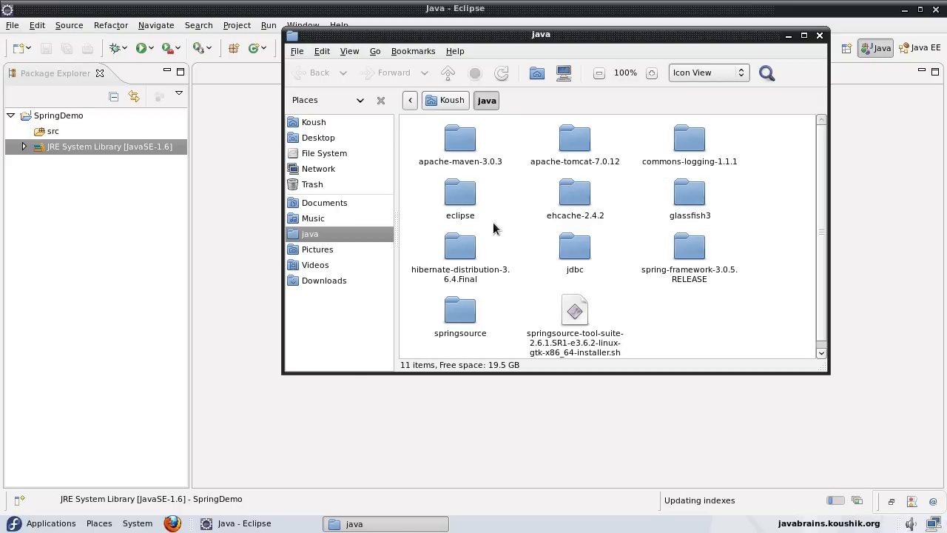
double_click(689, 248)
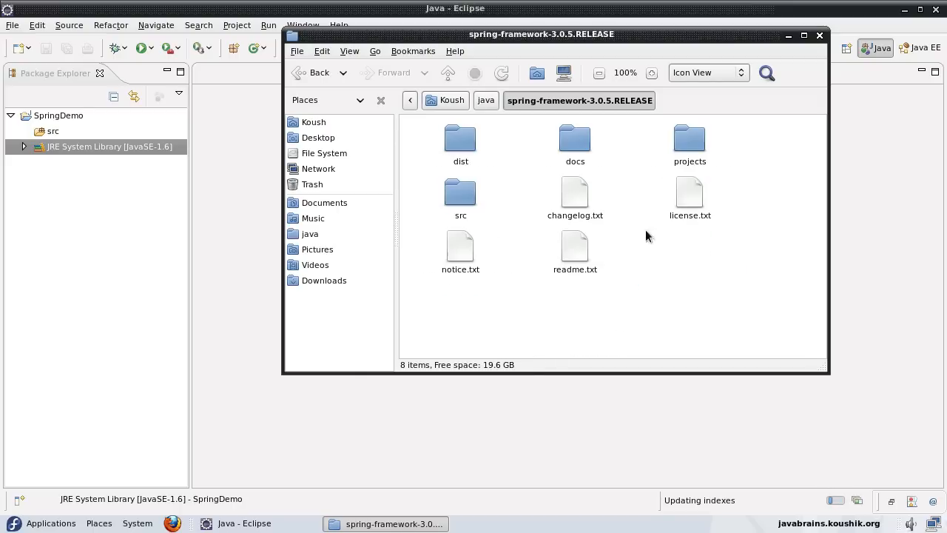
mouse_move(692, 273)
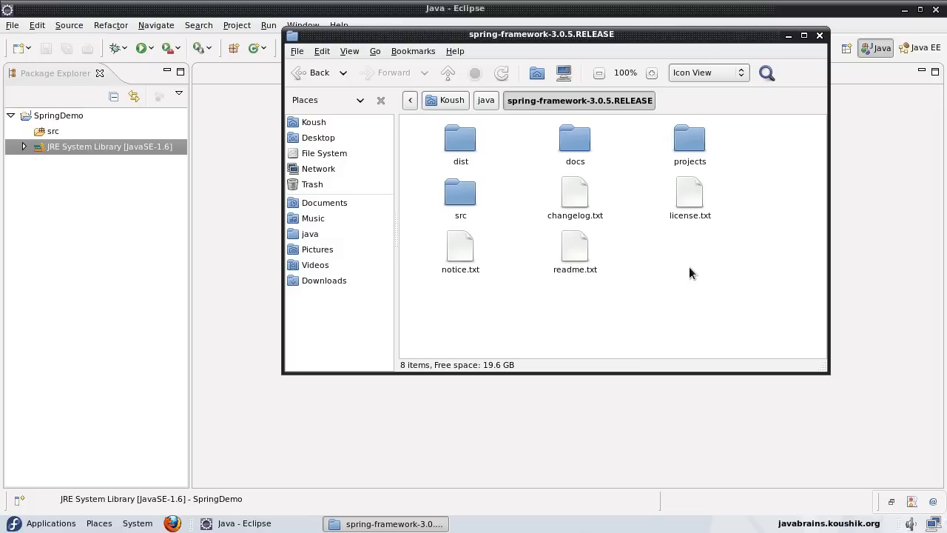
mouse_move(661, 279)
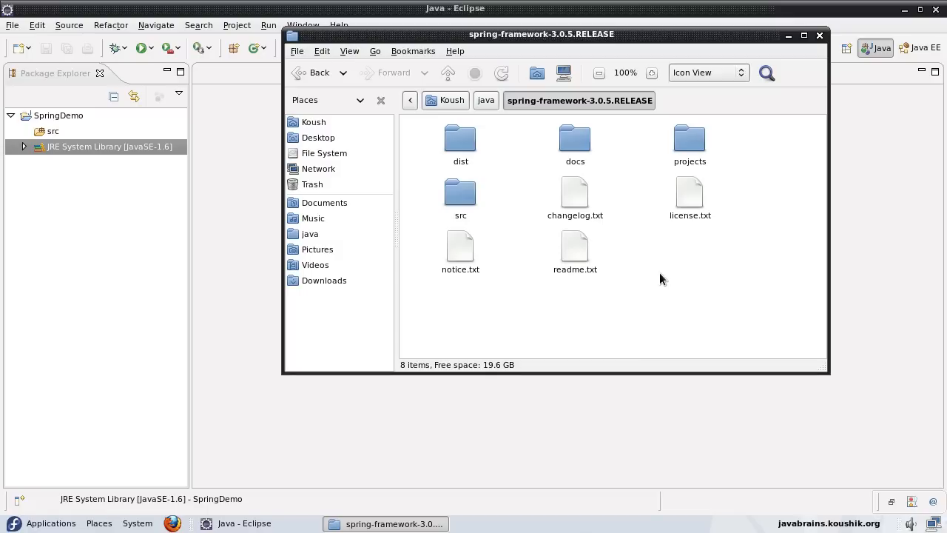
mouse_move(682, 260)
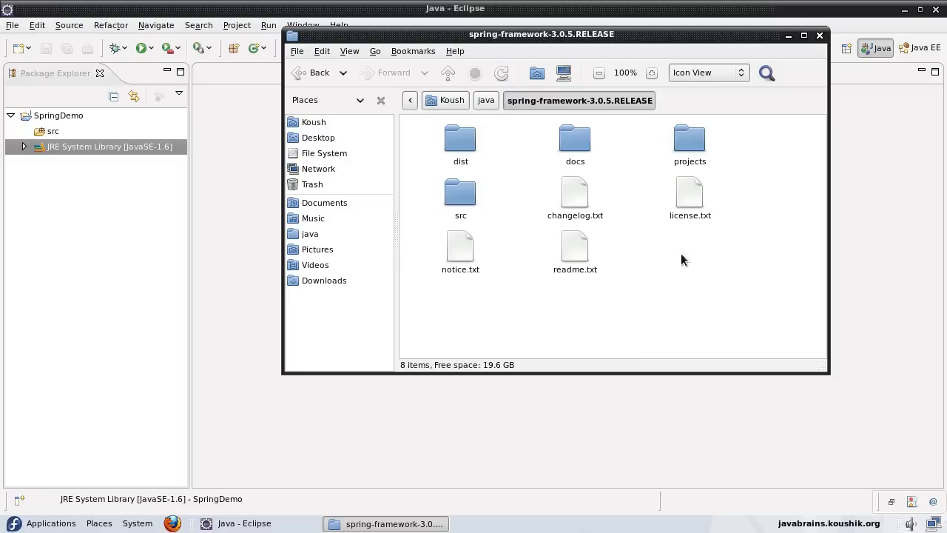
mouse_move(674, 283)
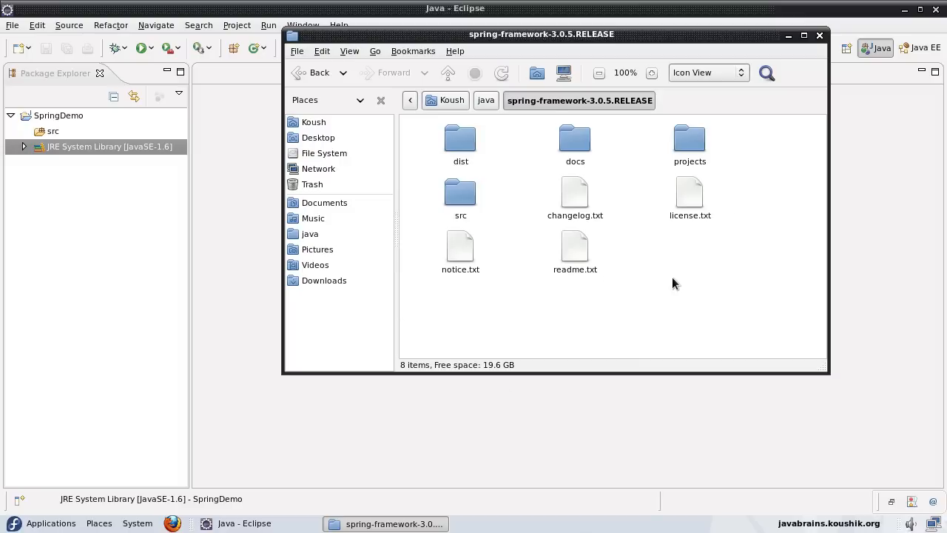
mouse_move(444, 148)
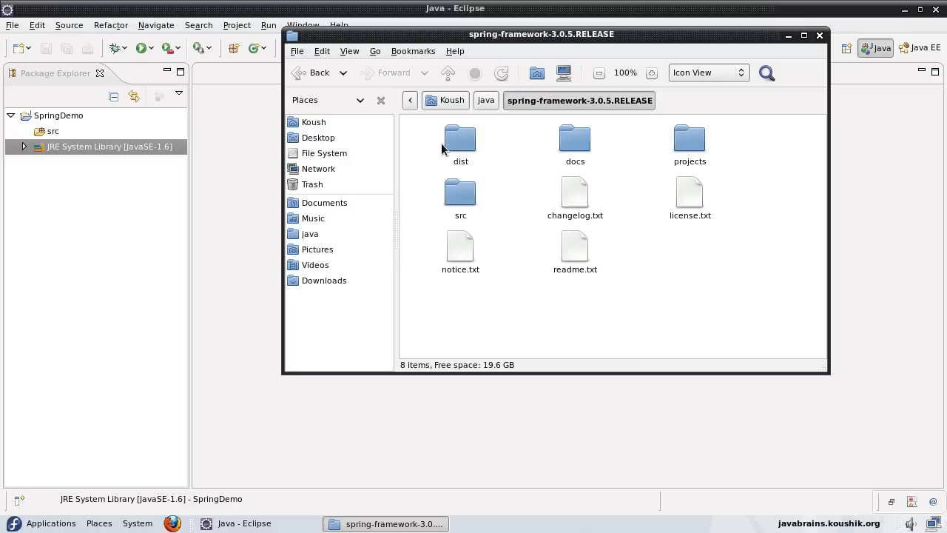
double_click(461, 139)
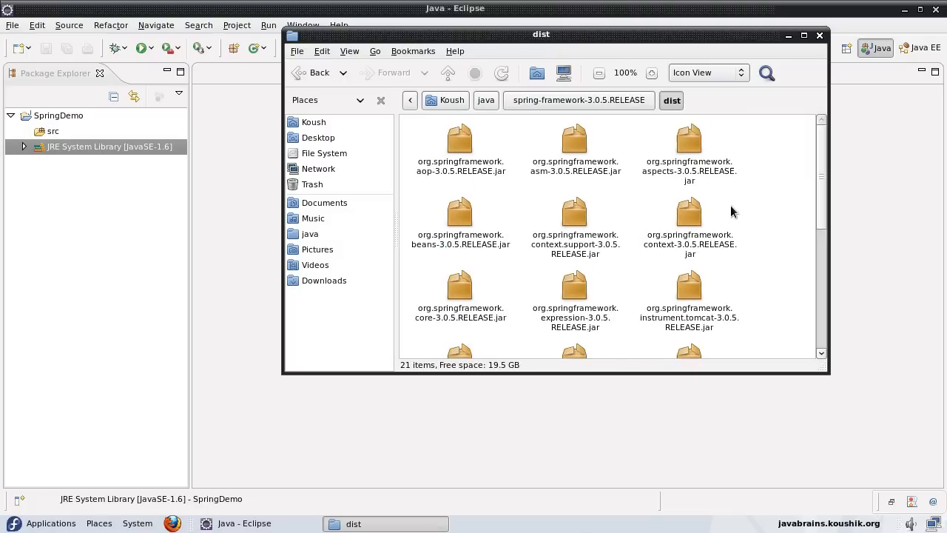
mouse_move(584, 191)
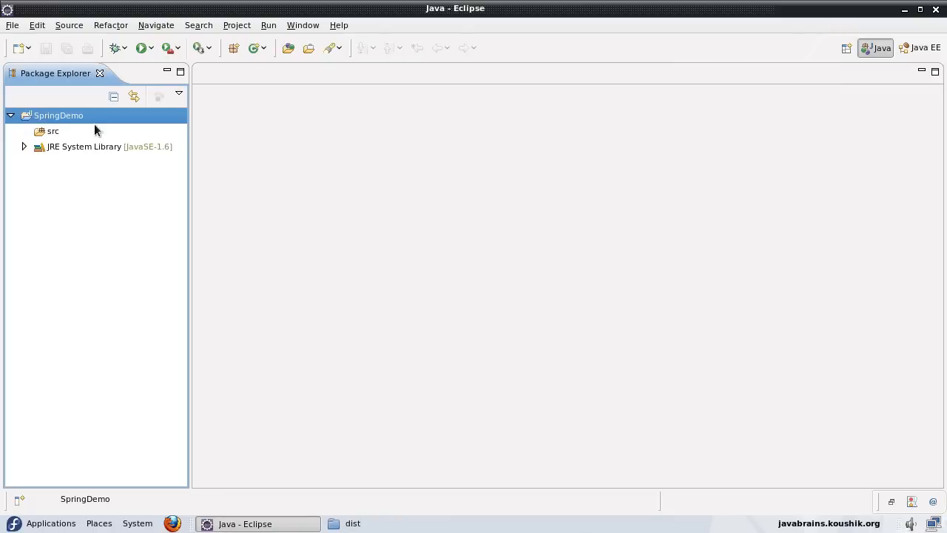
mouse_move(61, 120)
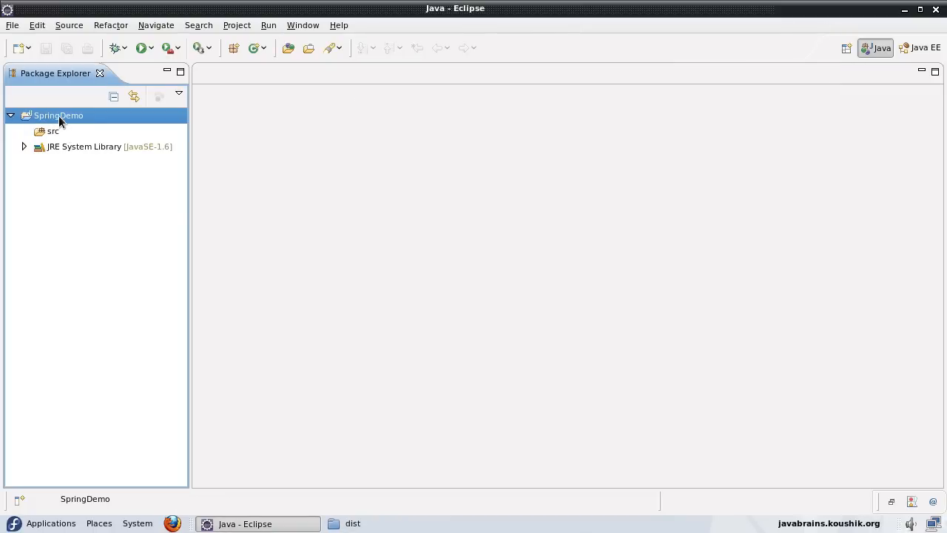
- Open the Properties window for the SpringDemo project from its context menu
right_click(57, 115)
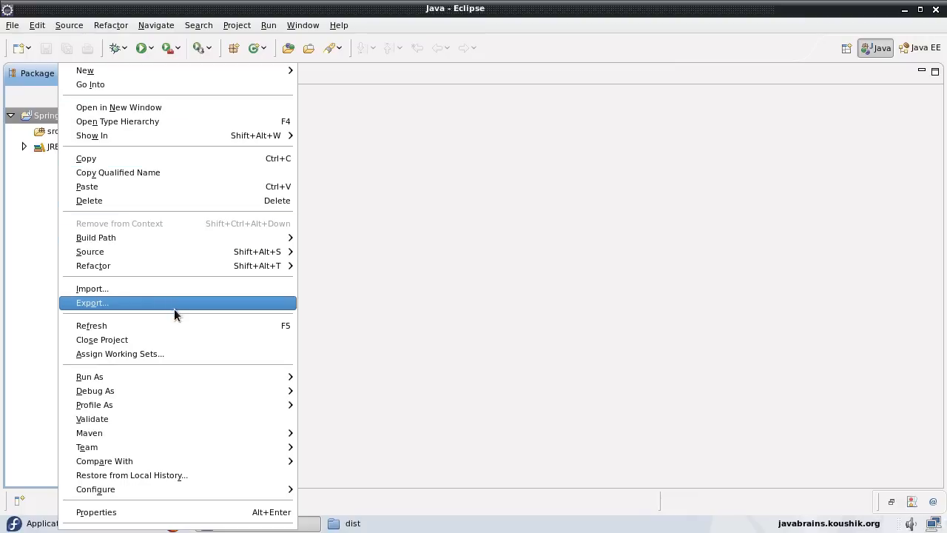
mouse_move(322, 308)
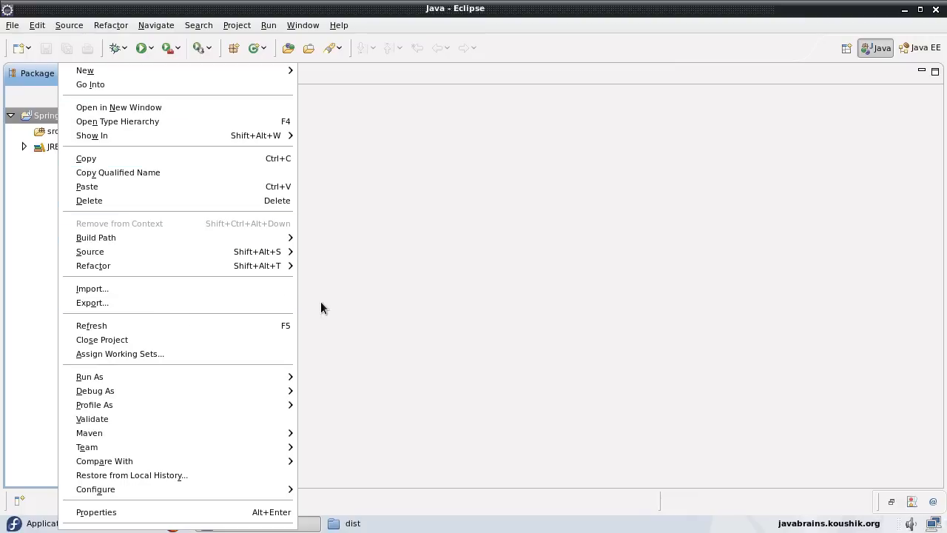
mouse_move(336, 299)
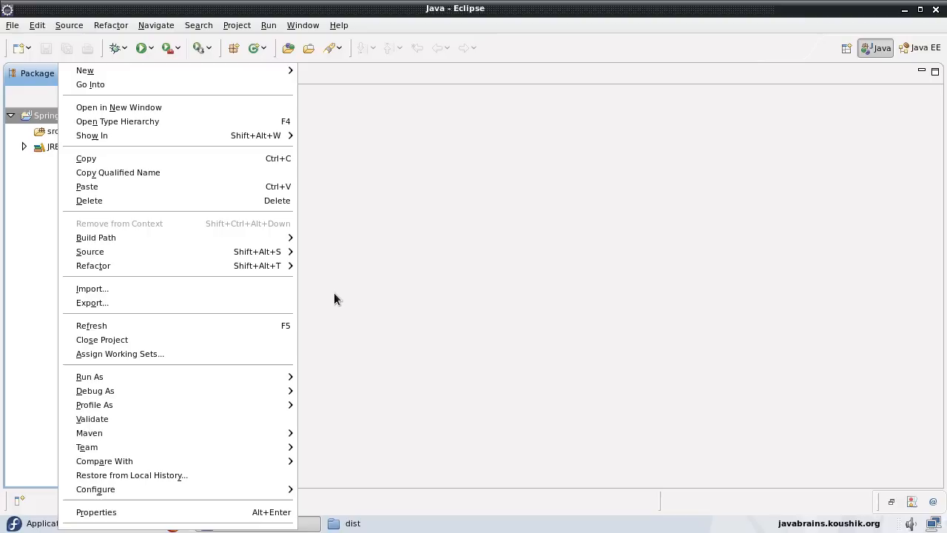
mouse_move(397, 296)
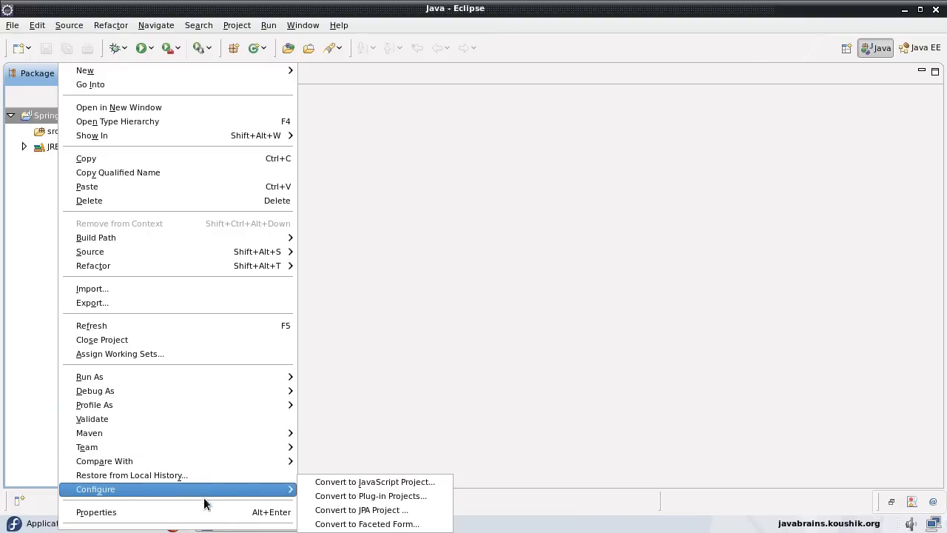
left_click(96, 511)
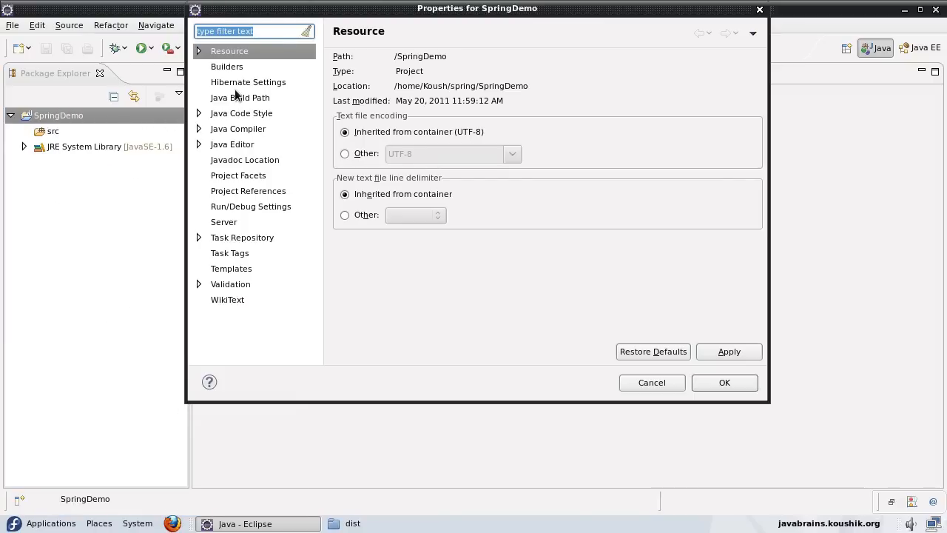
- View the Java Build Path Libraries tab and select the JRE System Library entry
left_click(240, 97)
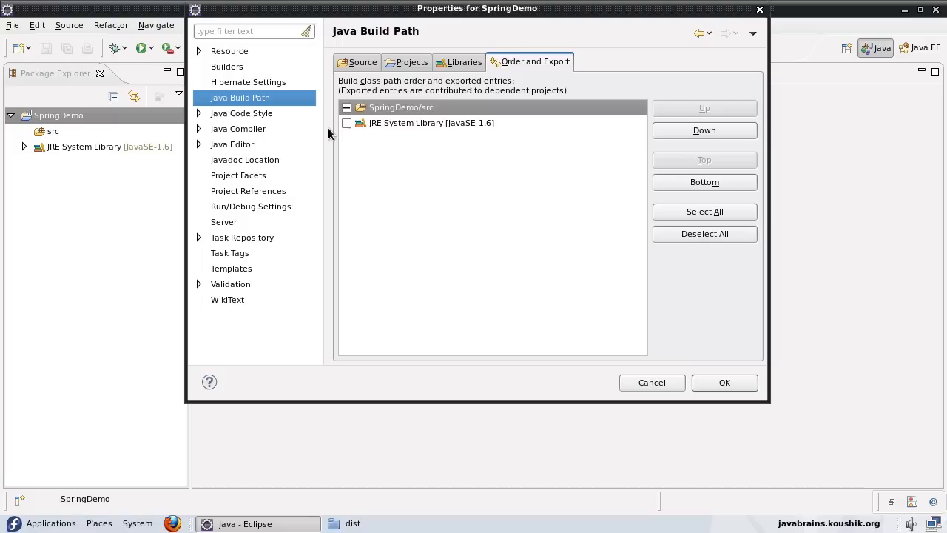
left_click(459, 61)
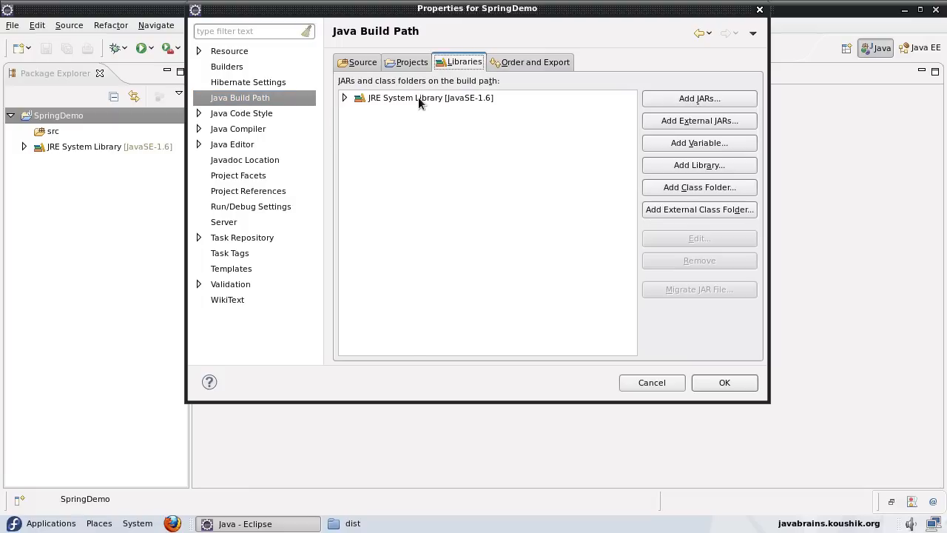
left_click(430, 97)
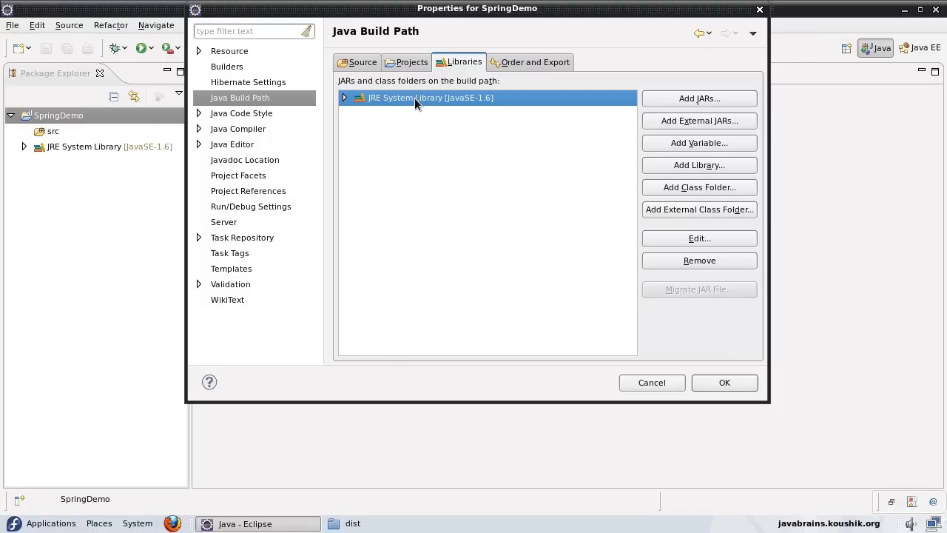
mouse_move(699, 165)
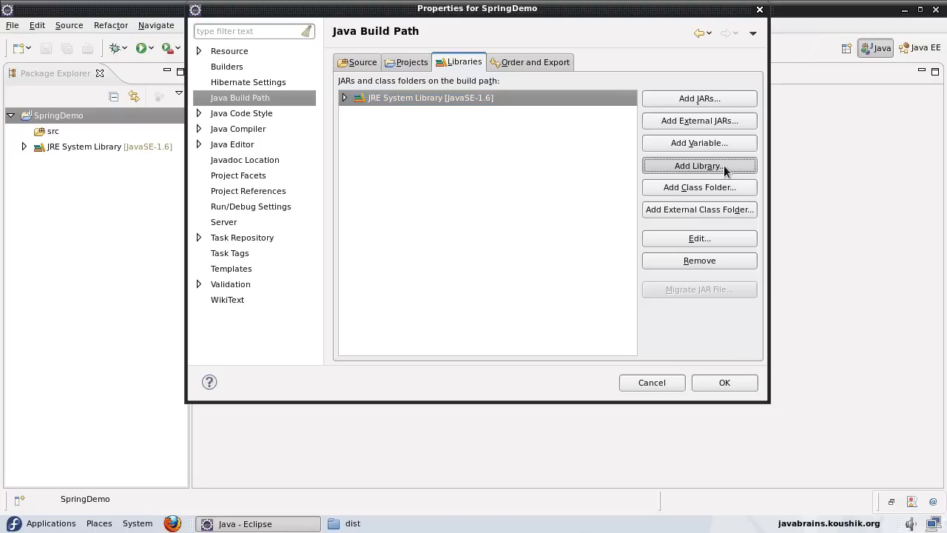
- Choose Add Library > User Library and open the empty User Libraries preferences
left_click(699, 165)
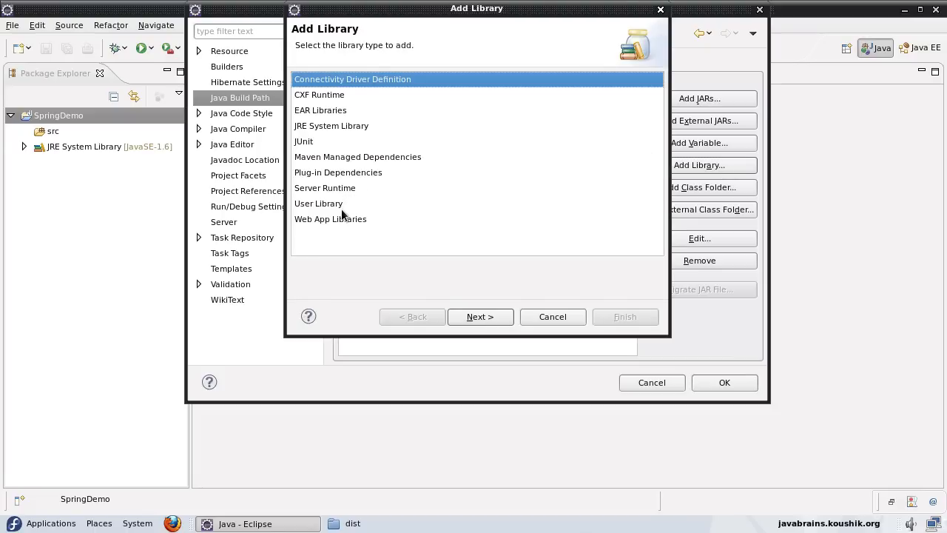
left_click(479, 317)
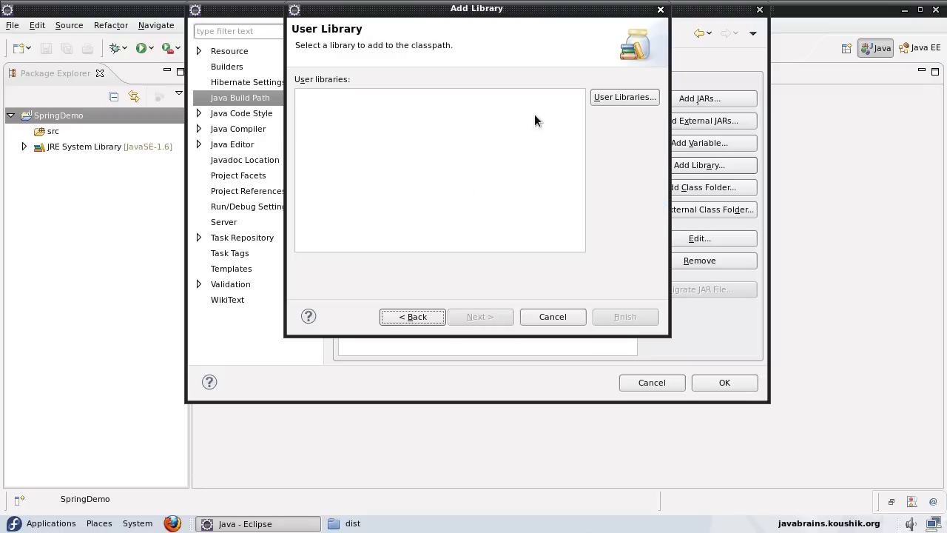
mouse_move(416, 123)
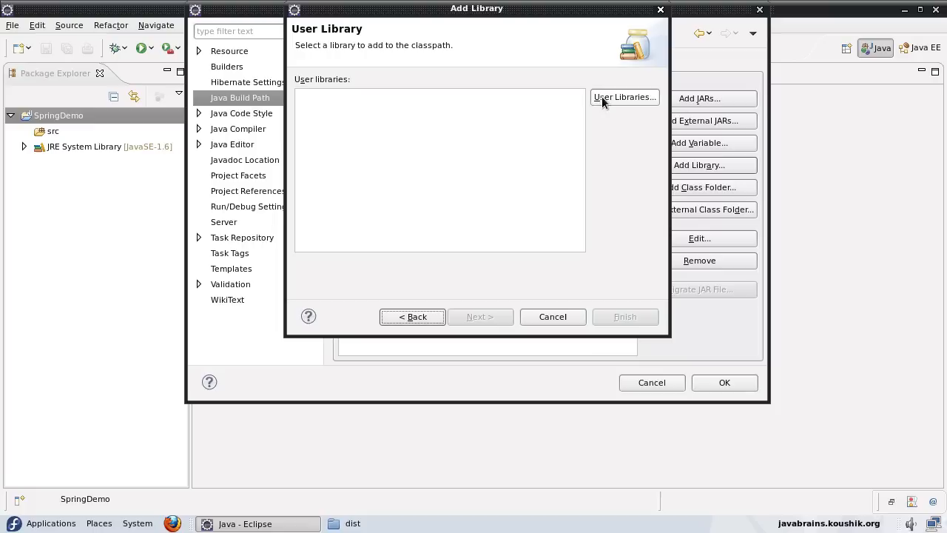
left_click(624, 97)
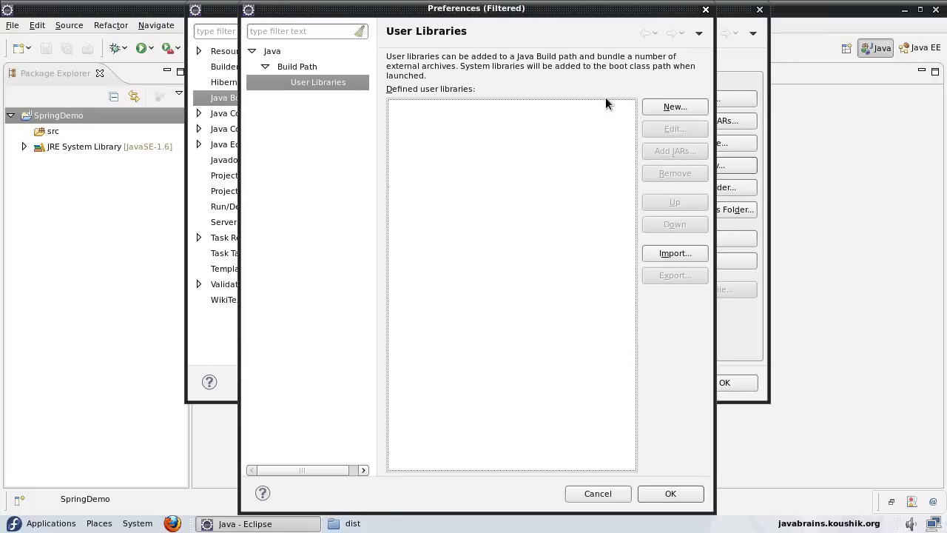
- Define a new user library named 'Spring'
left_click(674, 107)
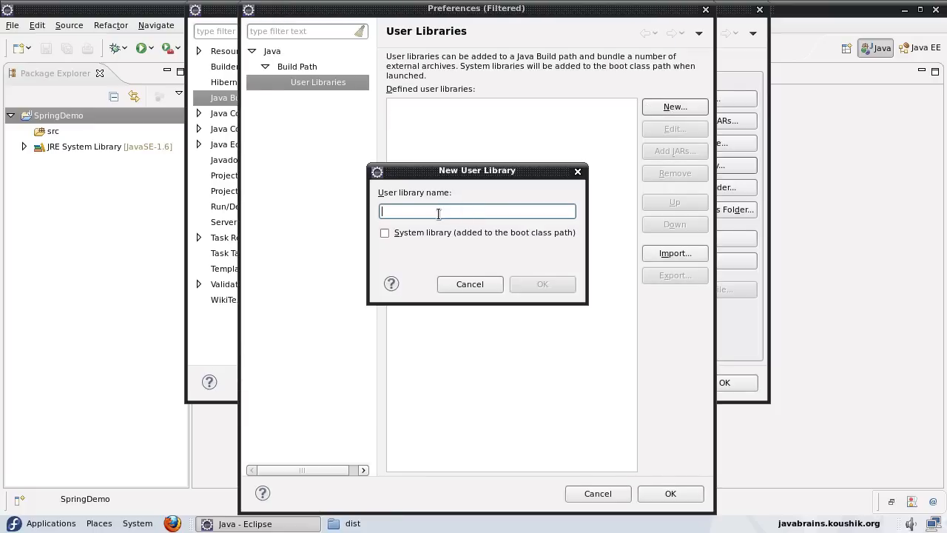
type("Spri9")
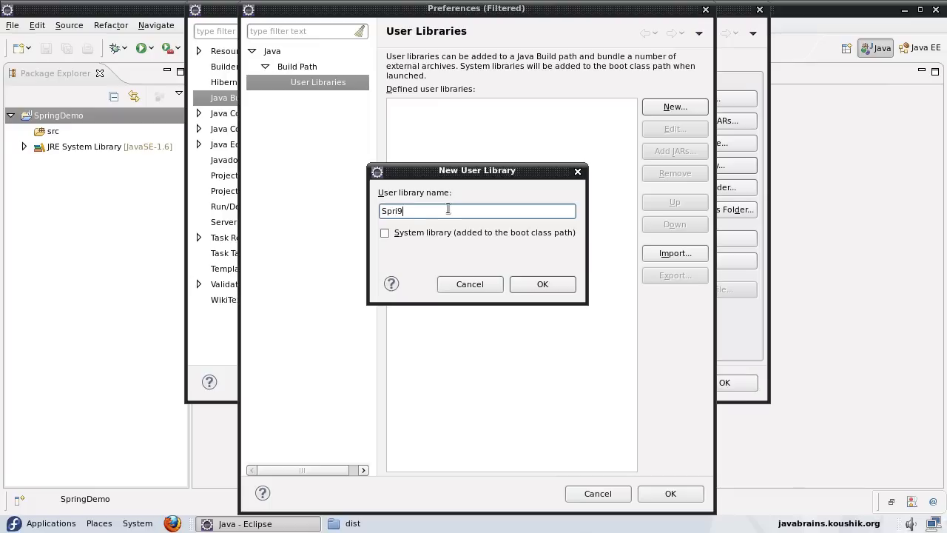
type("ng")
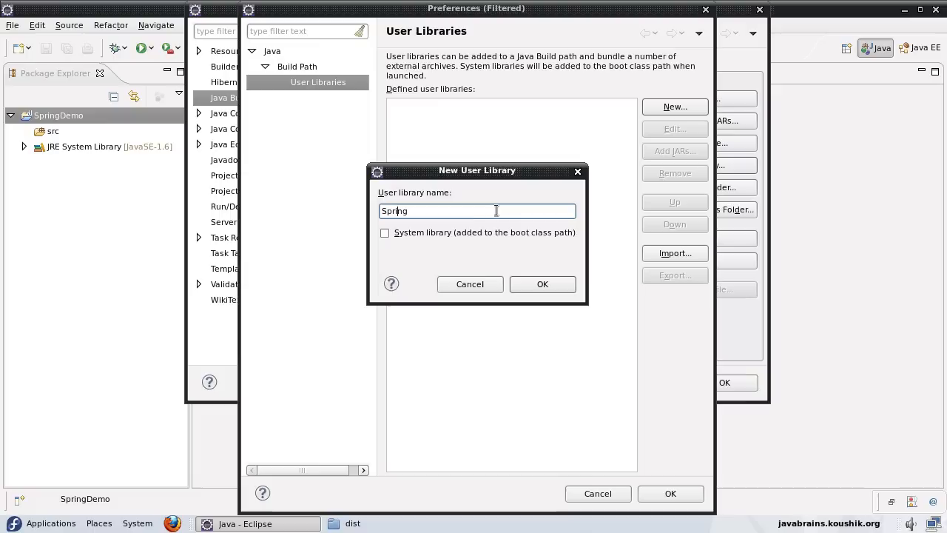
left_click(541, 284)
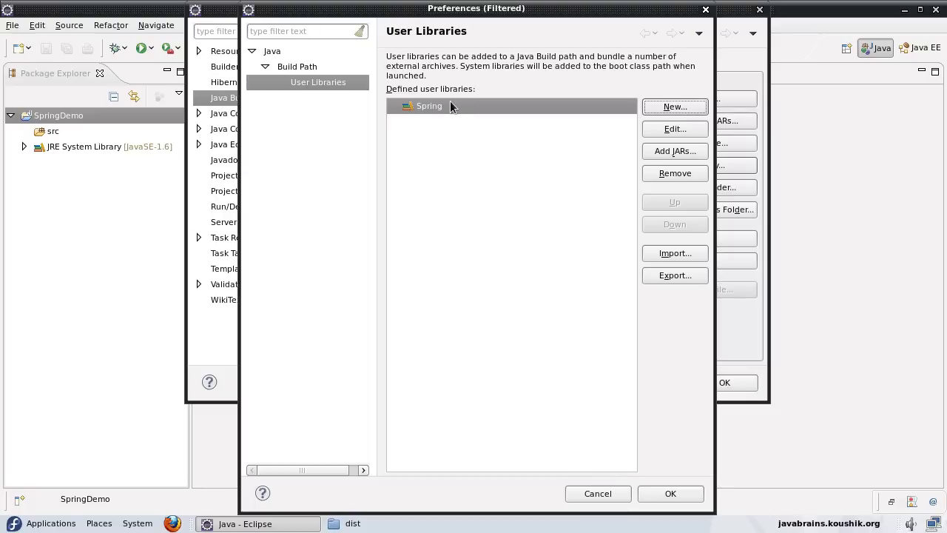
mouse_move(674, 151)
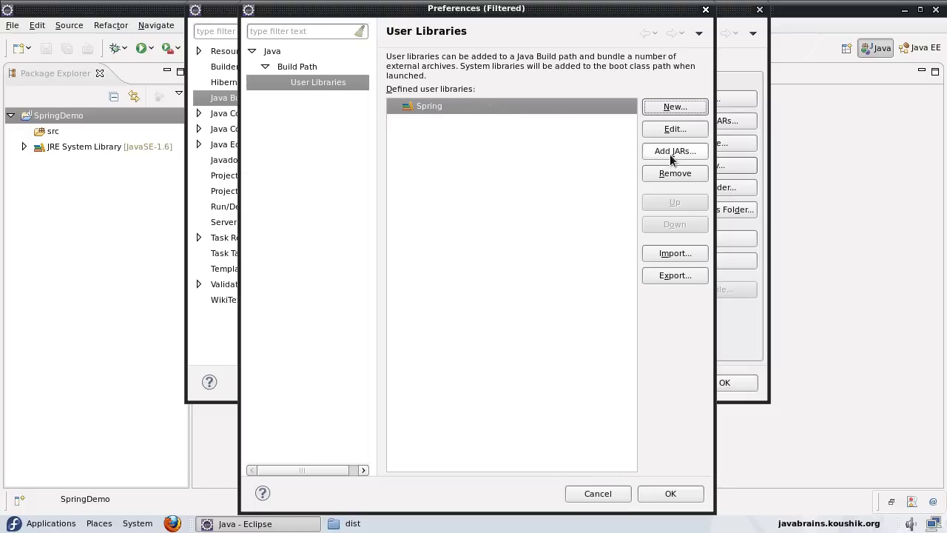
- Add all jars from spring-framework-3.0.5.RELEASE/dist to the Spring library
left_click(675, 151)
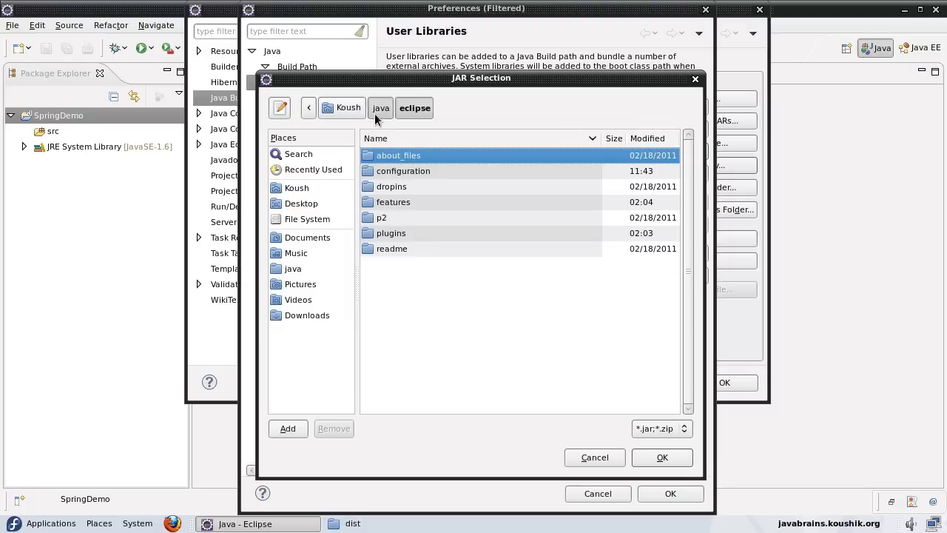
left_click(380, 108)
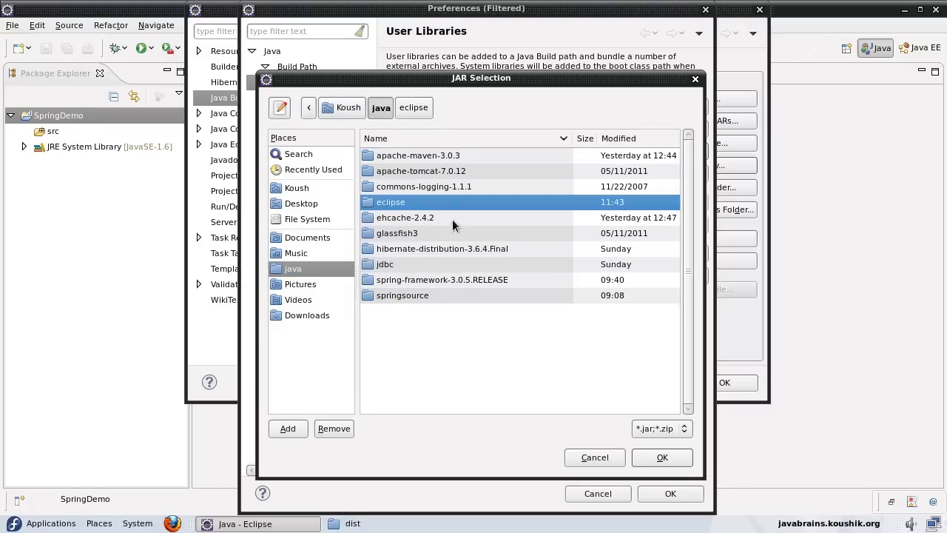
double_click(442, 279)
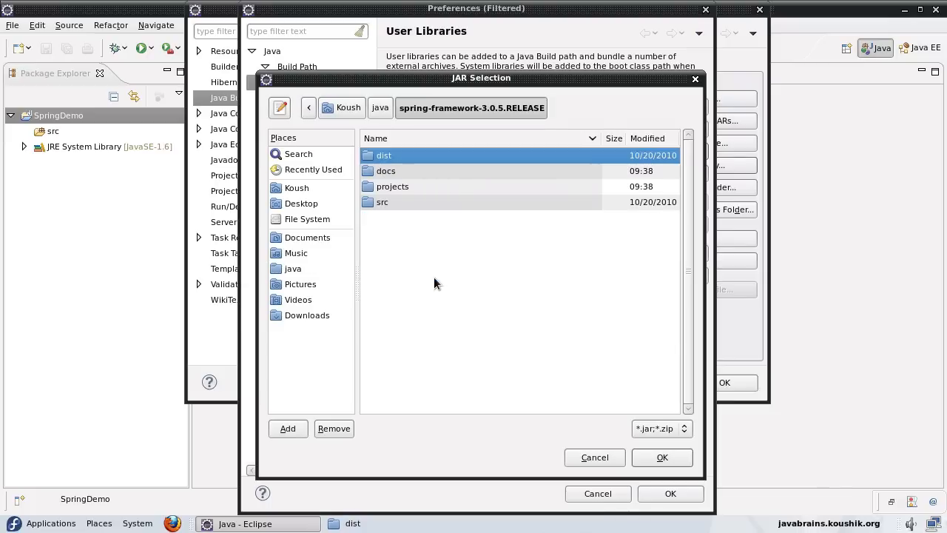
mouse_move(394, 156)
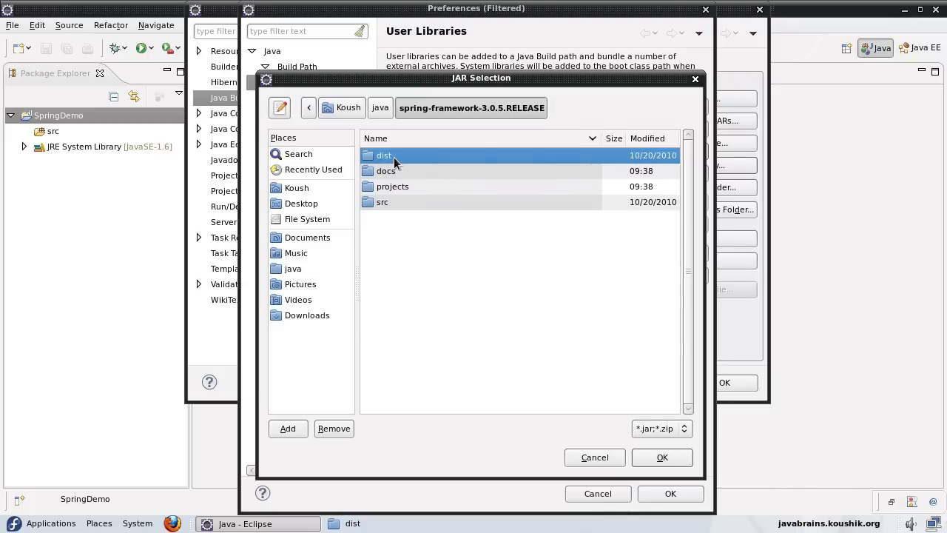
double_click(385, 155)
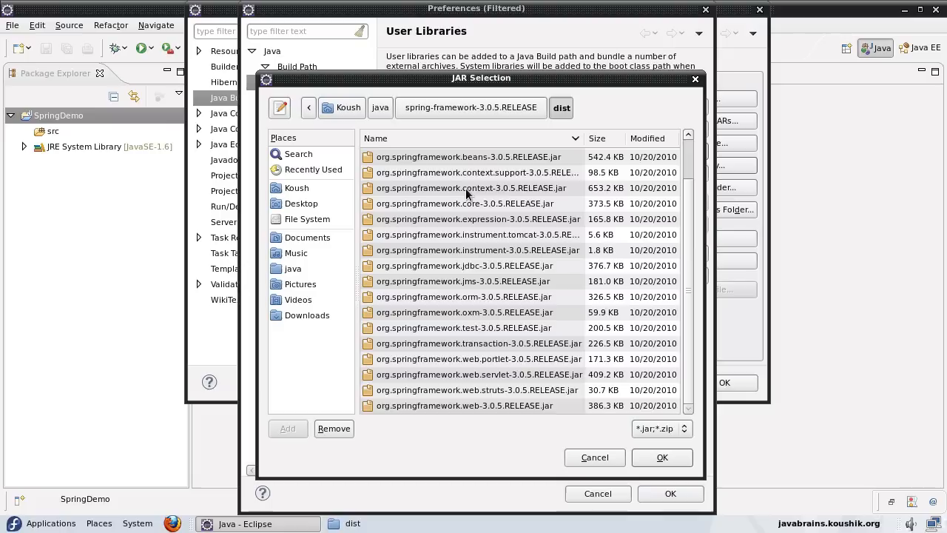
mouse_move(507, 370)
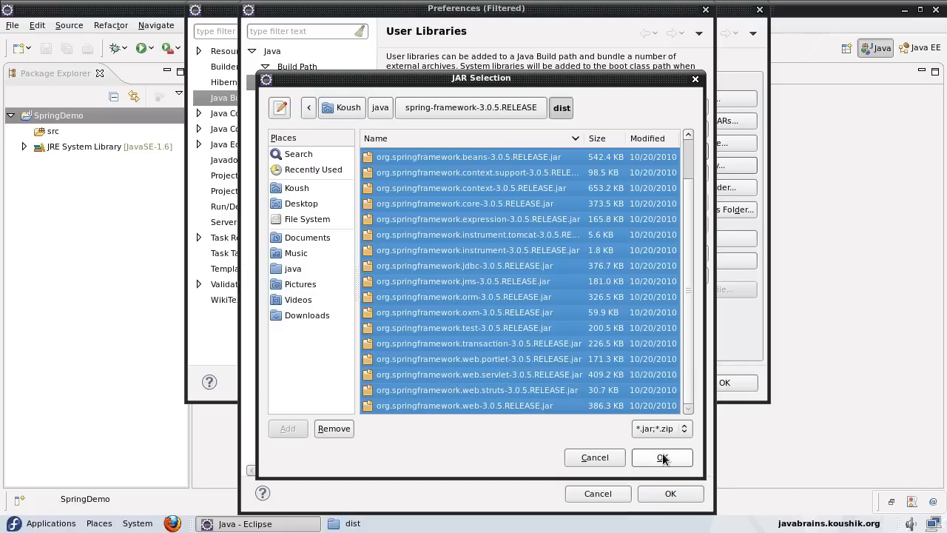
left_click(662, 457)
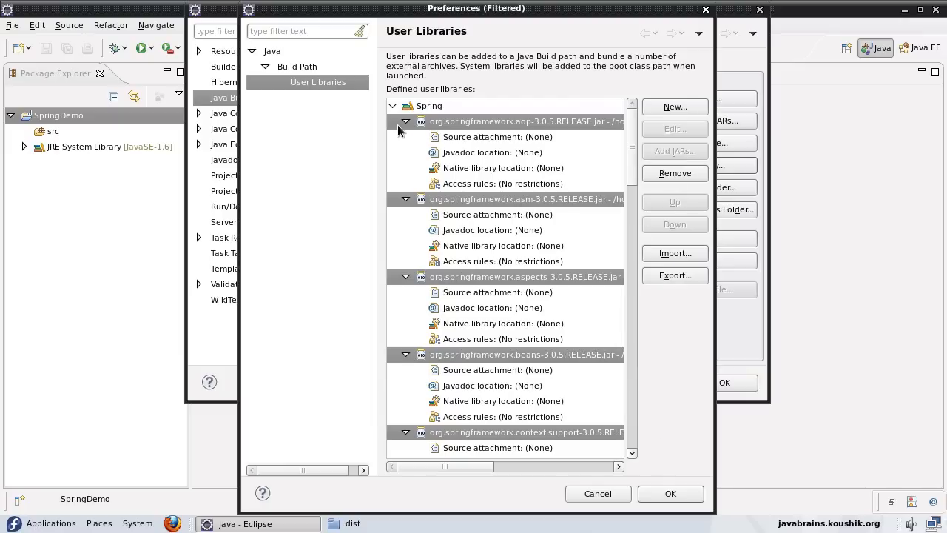
left_click(497, 136)
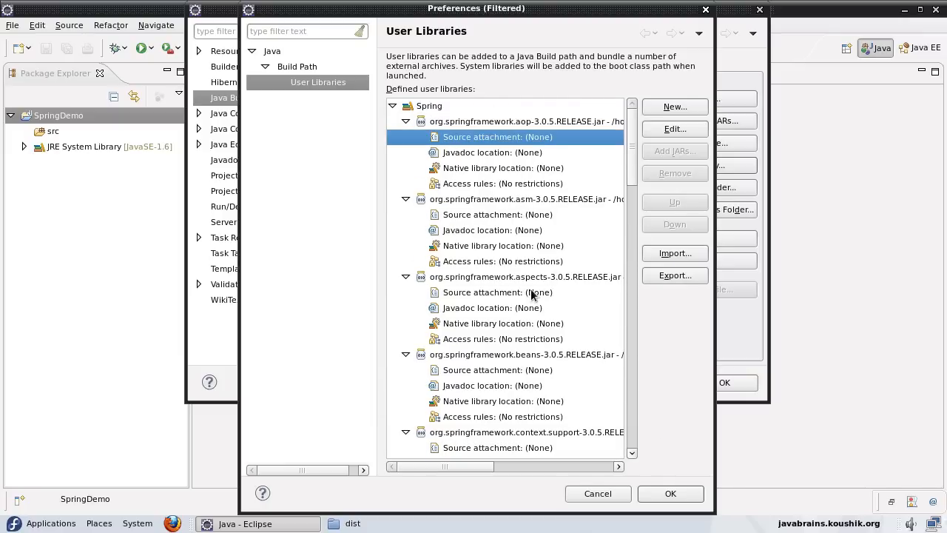
scroll("down", 3)
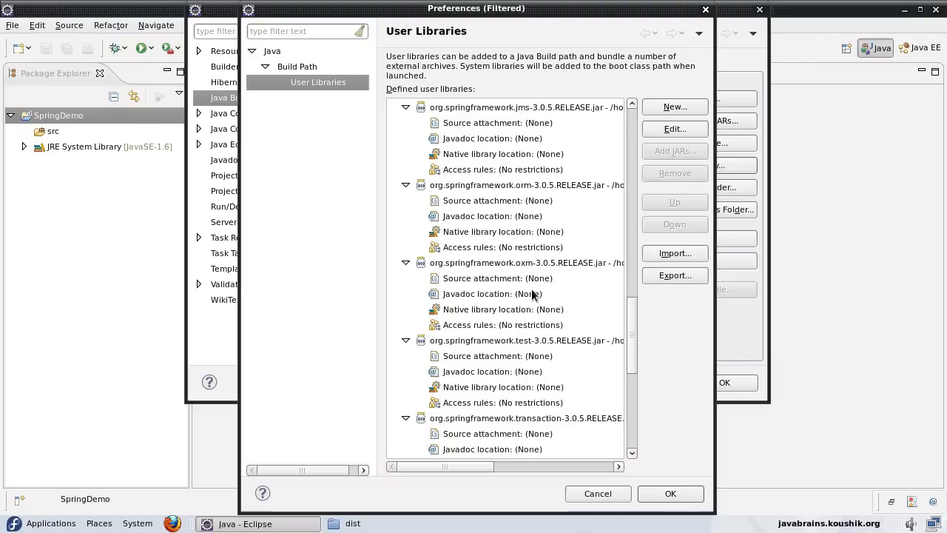
scroll("down", 3)
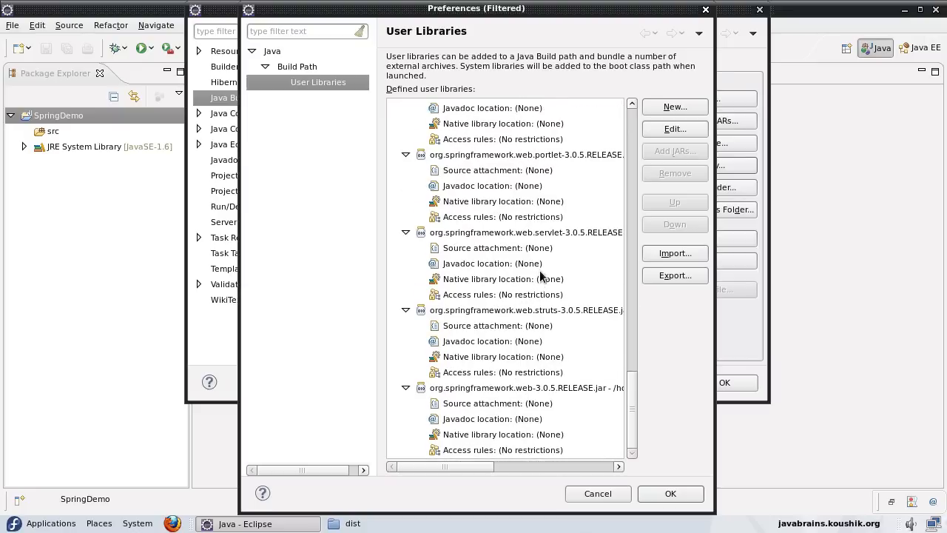
mouse_move(542, 296)
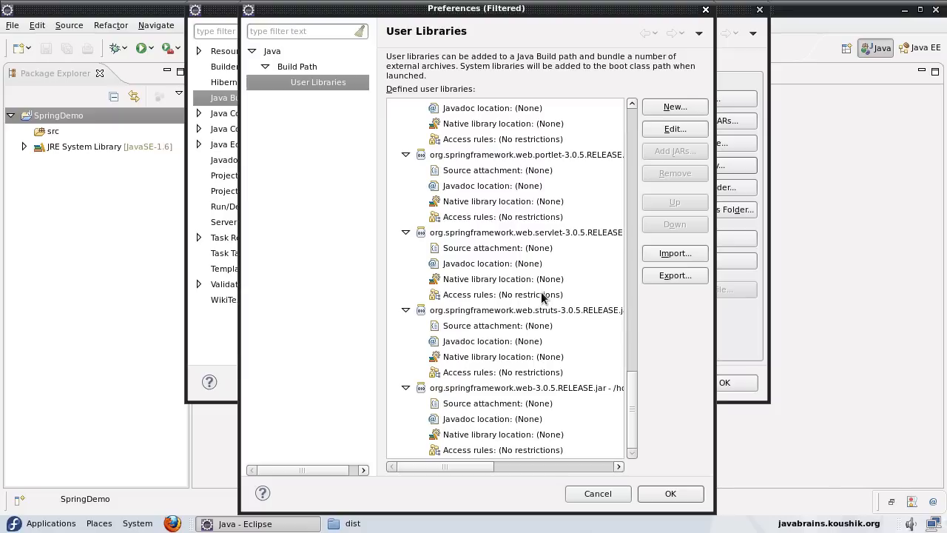
mouse_move(675, 129)
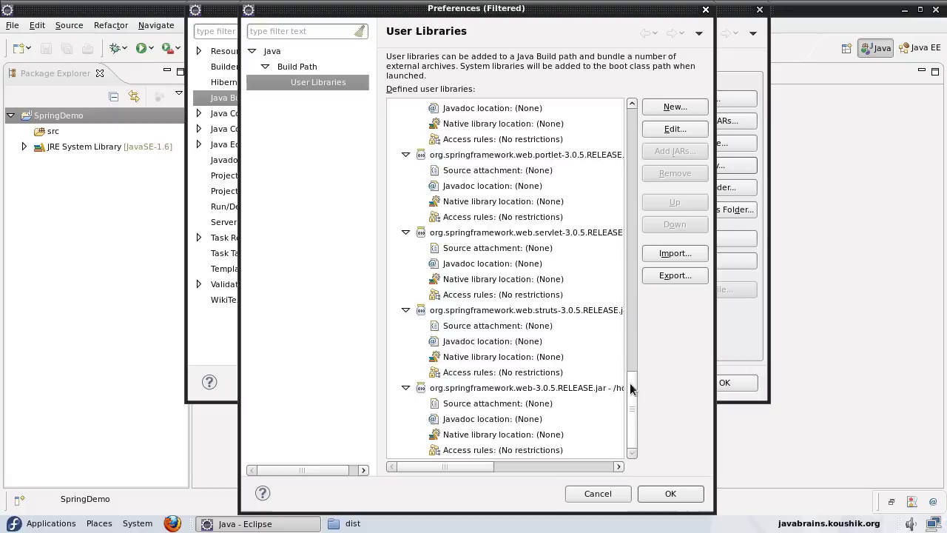
scroll("up", 3)
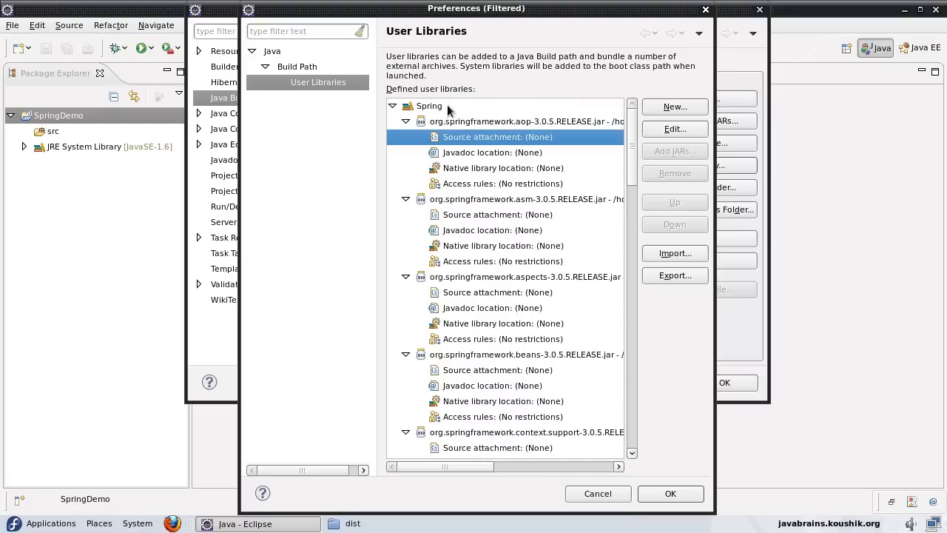
left_click(429, 105)
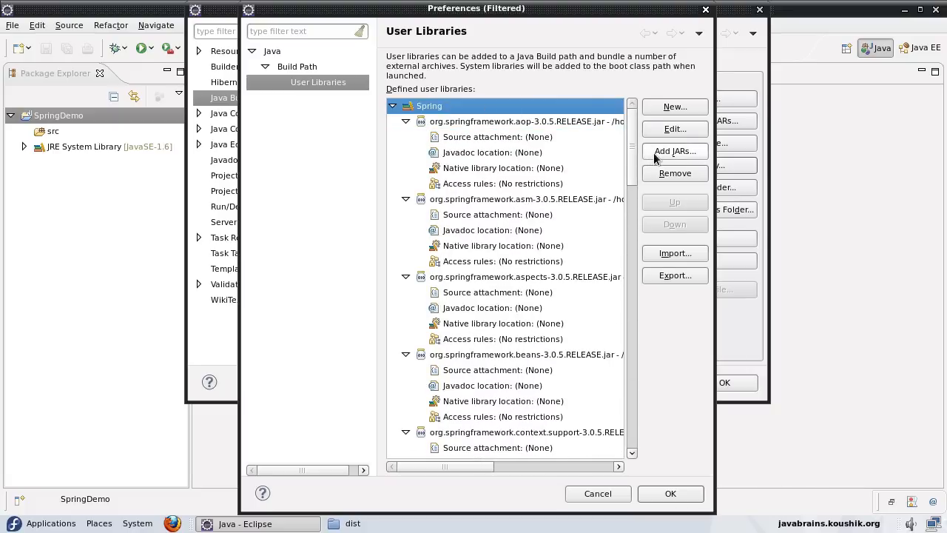
- Add commons-logging-1.1.1.jar to the Spring library and close User Libraries preferences
left_click(674, 151)
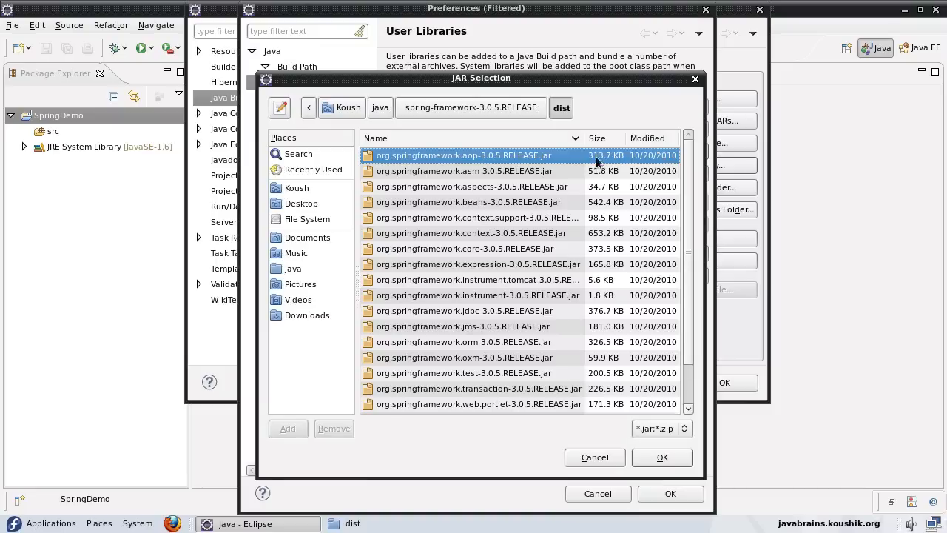
left_click(379, 107)
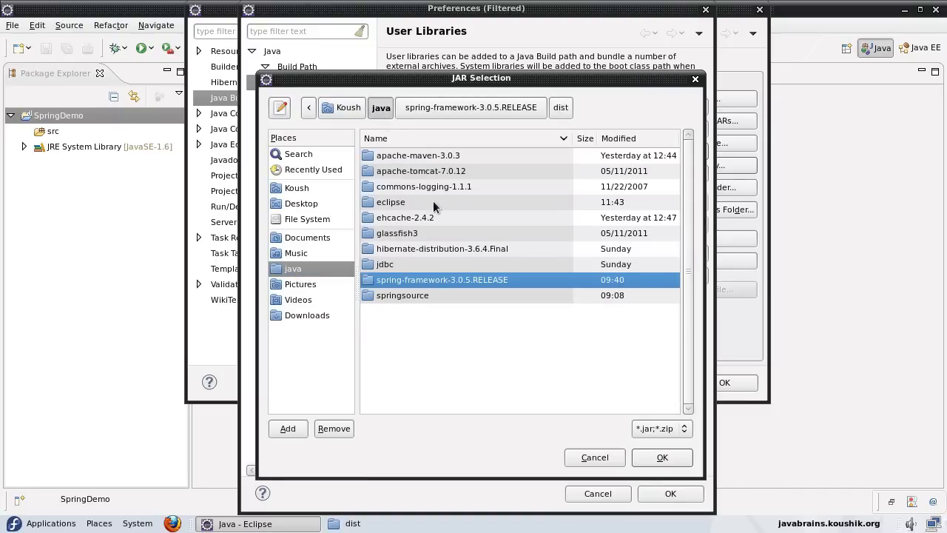
double_click(423, 185)
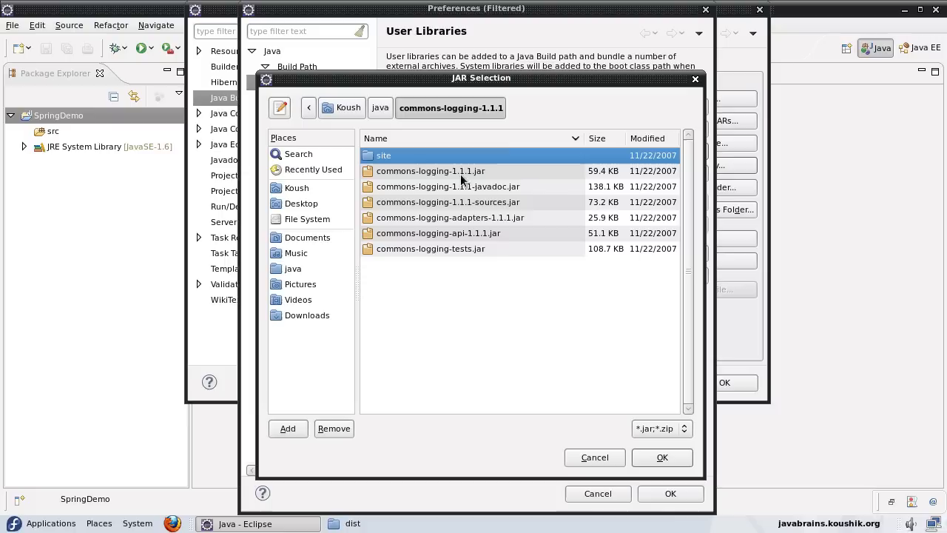
left_click(430, 171)
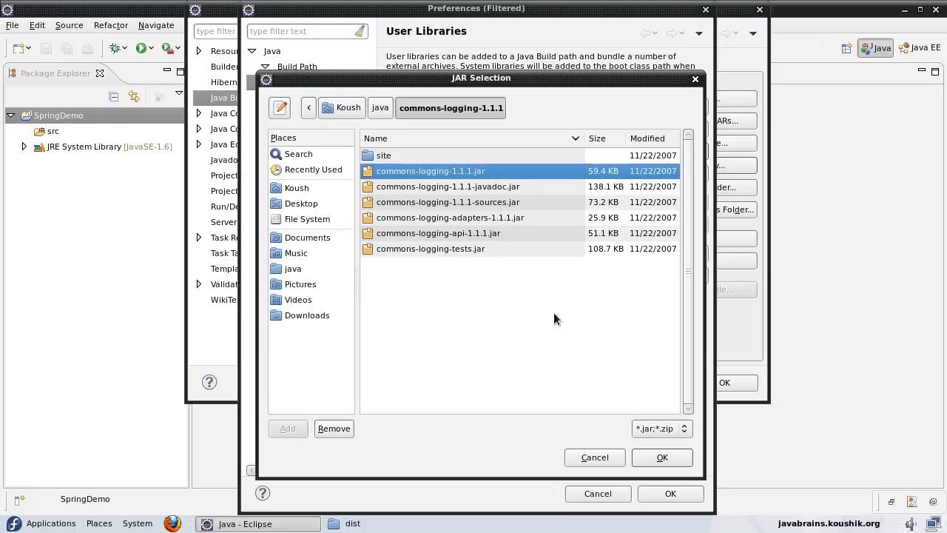
left_click(662, 456)
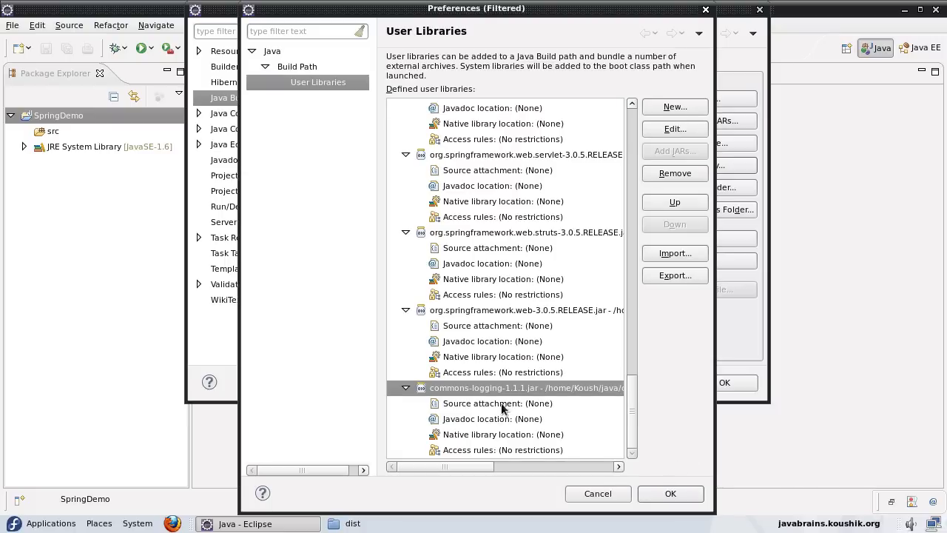
left_click(699, 165)
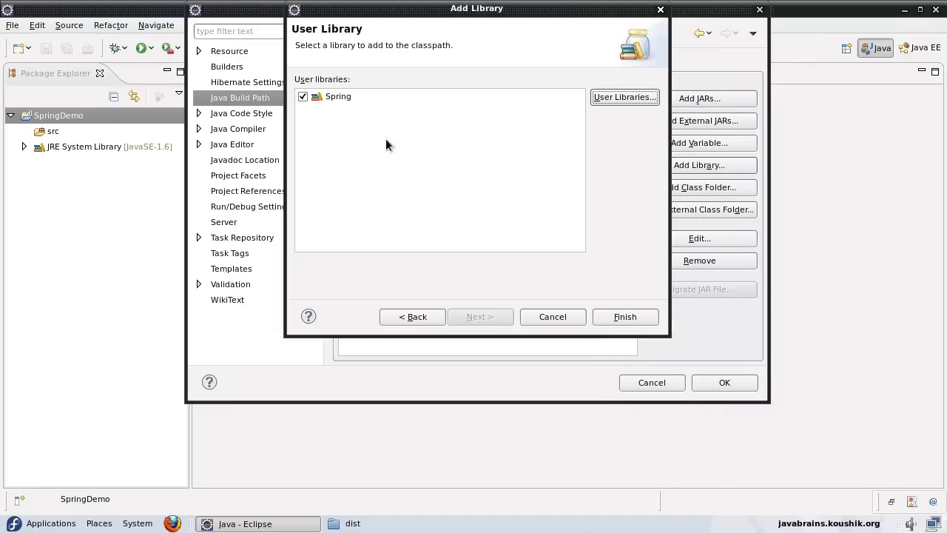
- Add the Spring user library to SpringDemo's build path and apply the properties
left_click(338, 96)
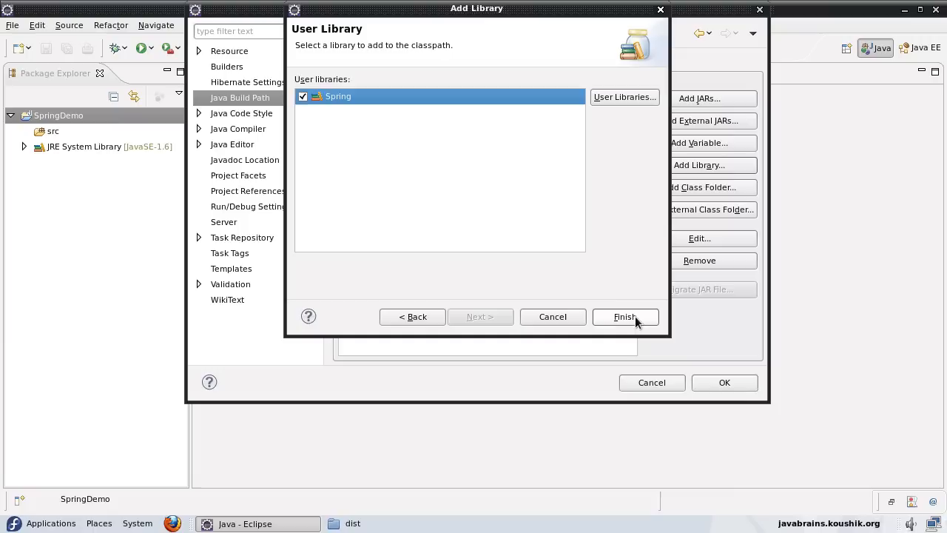
left_click(625, 317)
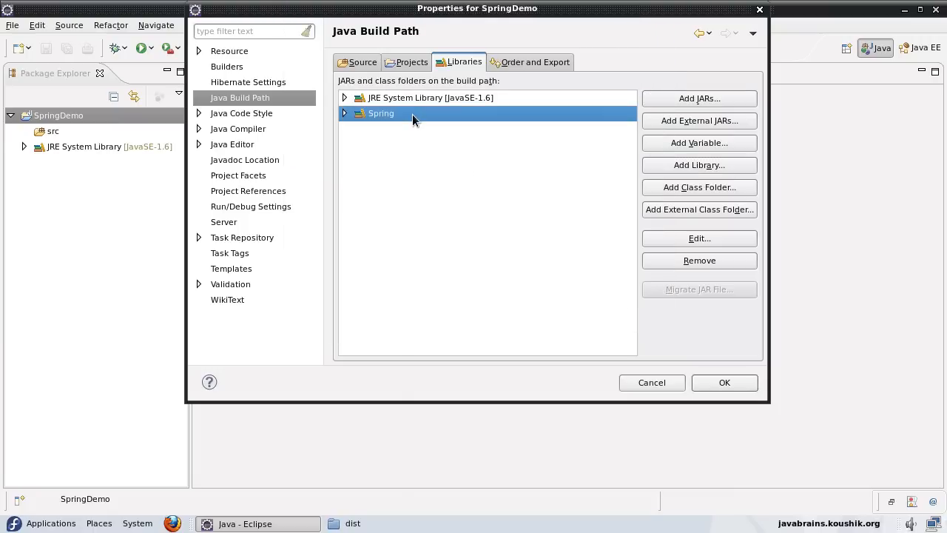
left_click(724, 382)
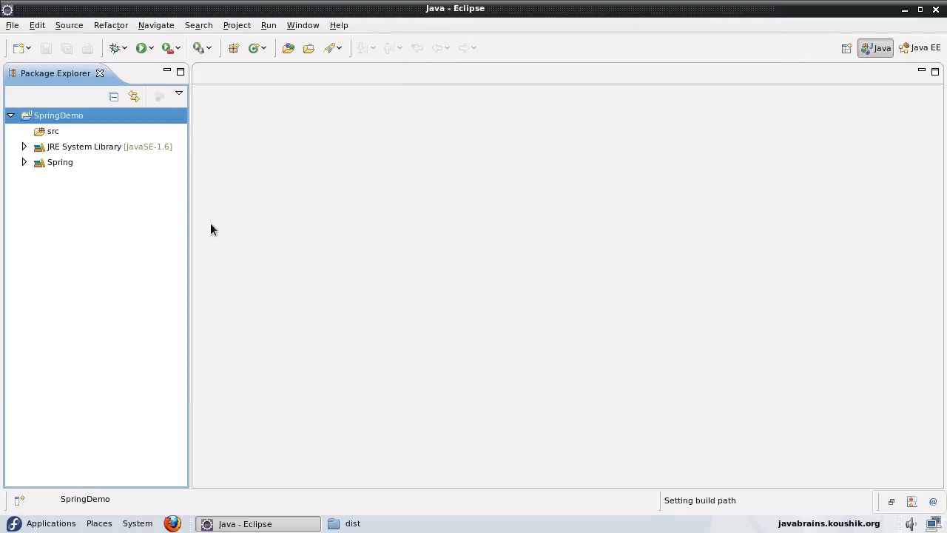
left_click(60, 161)
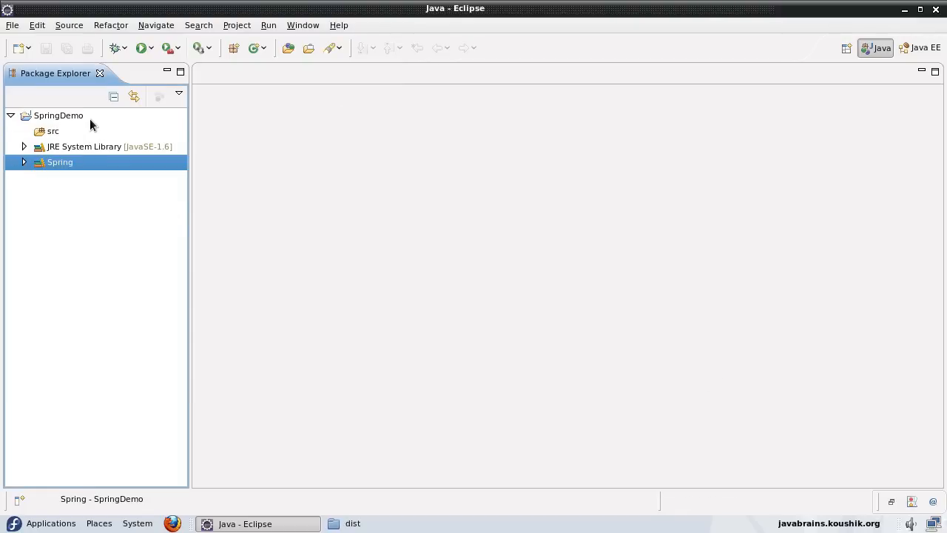
left_click(59, 115)
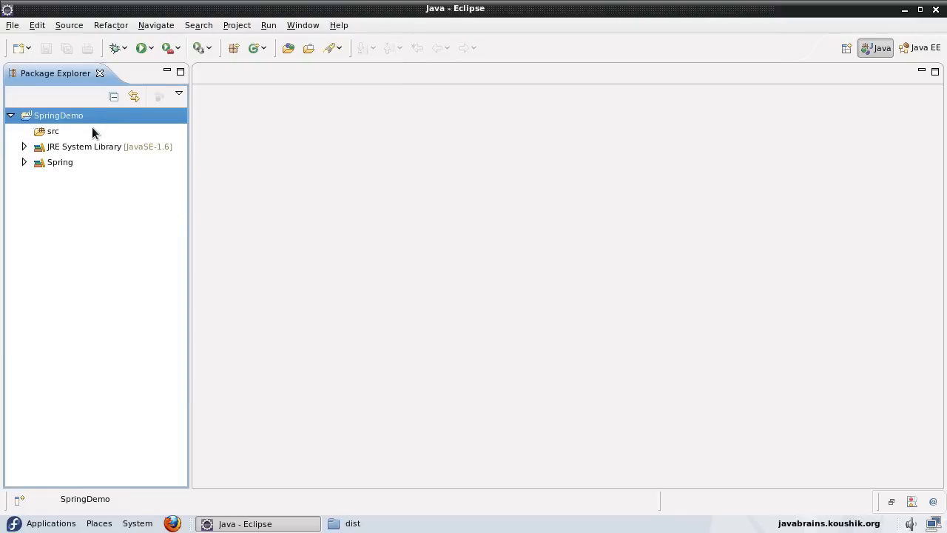
mouse_move(104, 123)
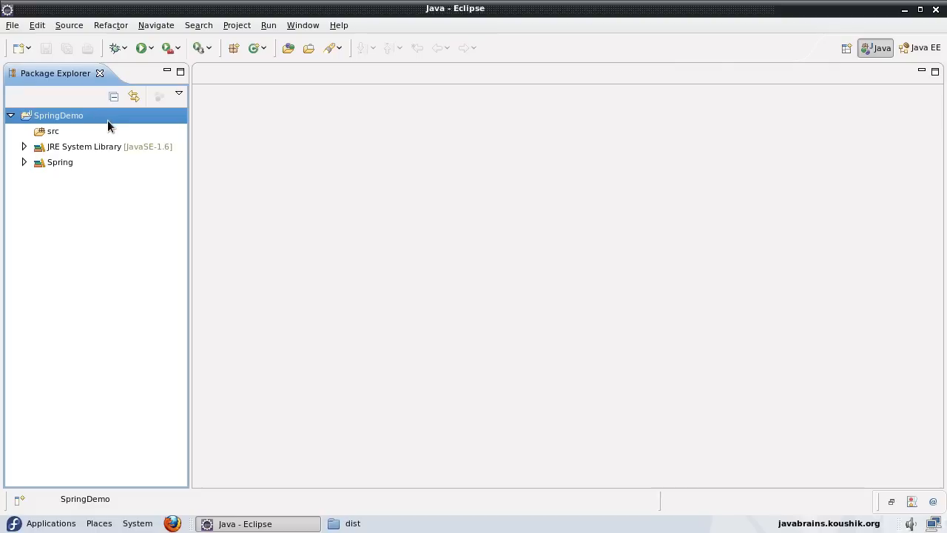
left_click(60, 162)
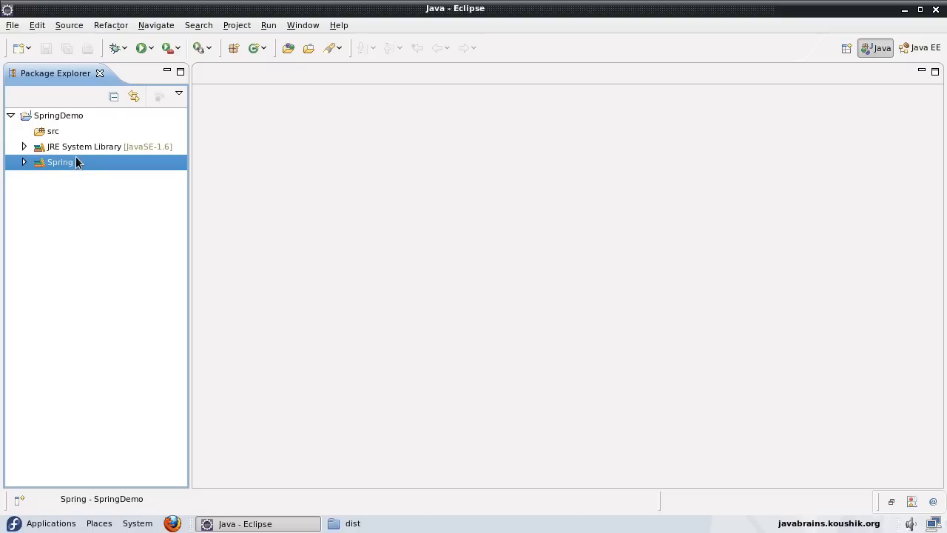